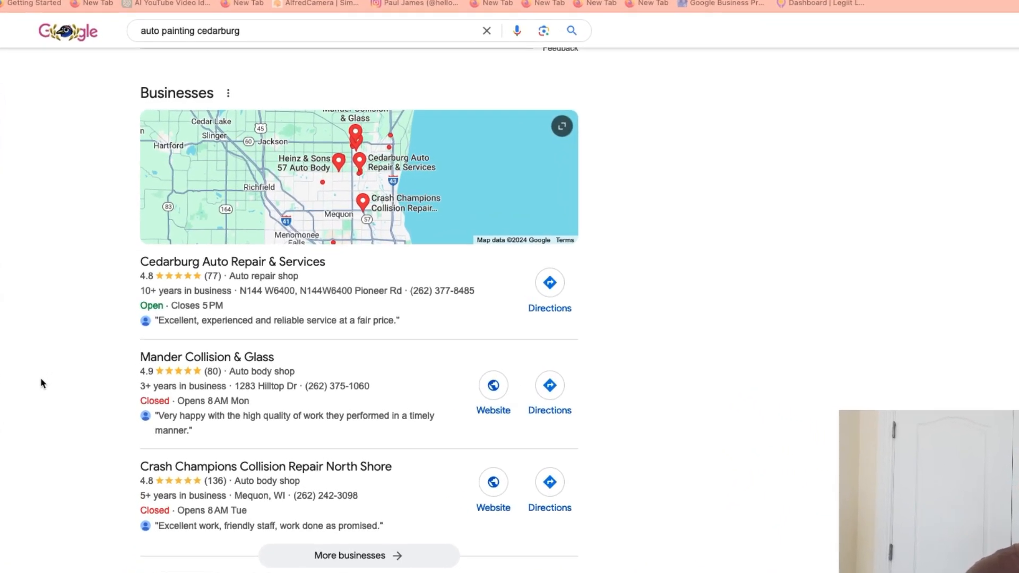
Scroll the 'auto painting cedarburg' results down to the Businesses listings and map
scroll(down, 3)
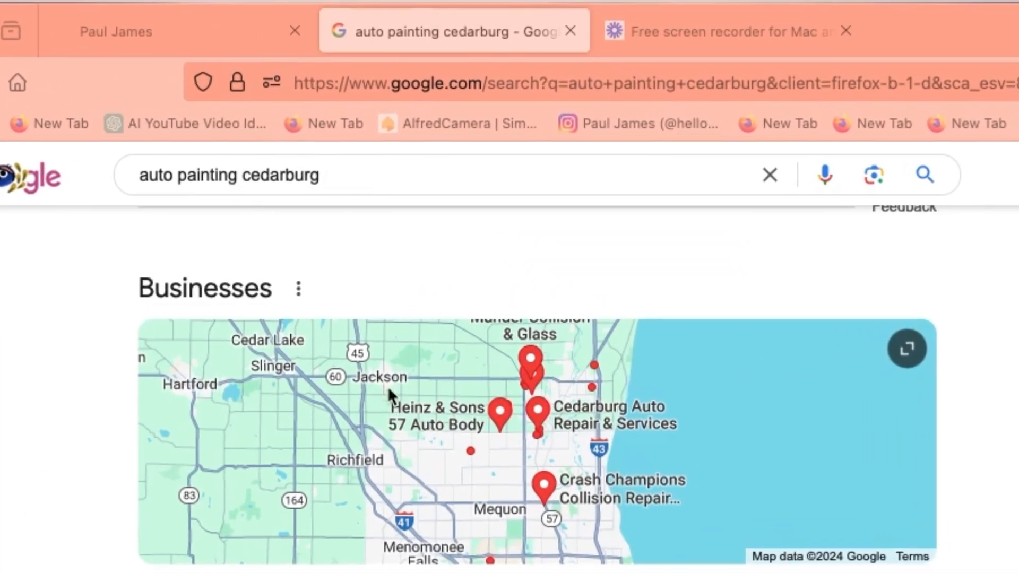
scroll(down, 3)
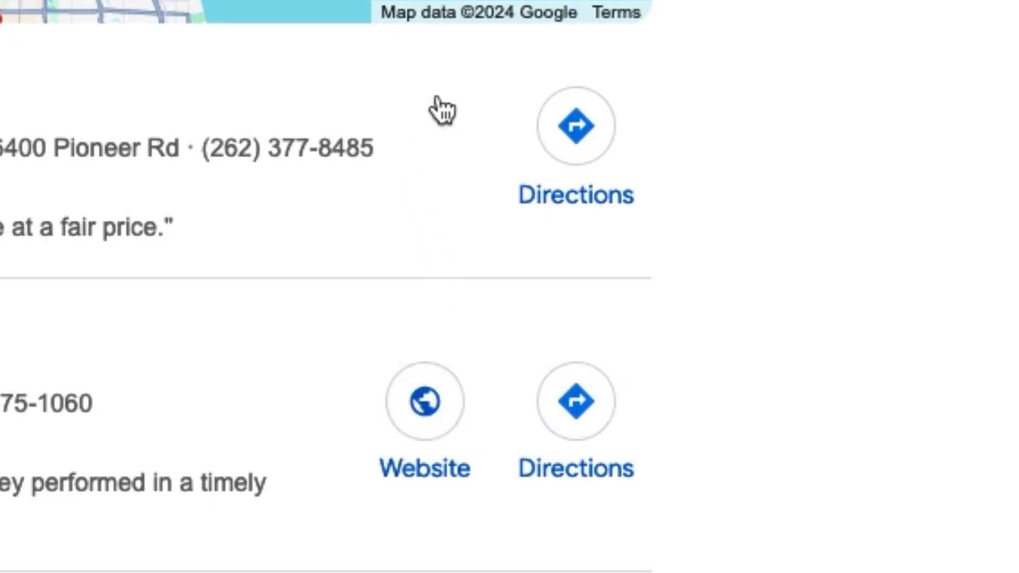
mouse_move(309, 117)
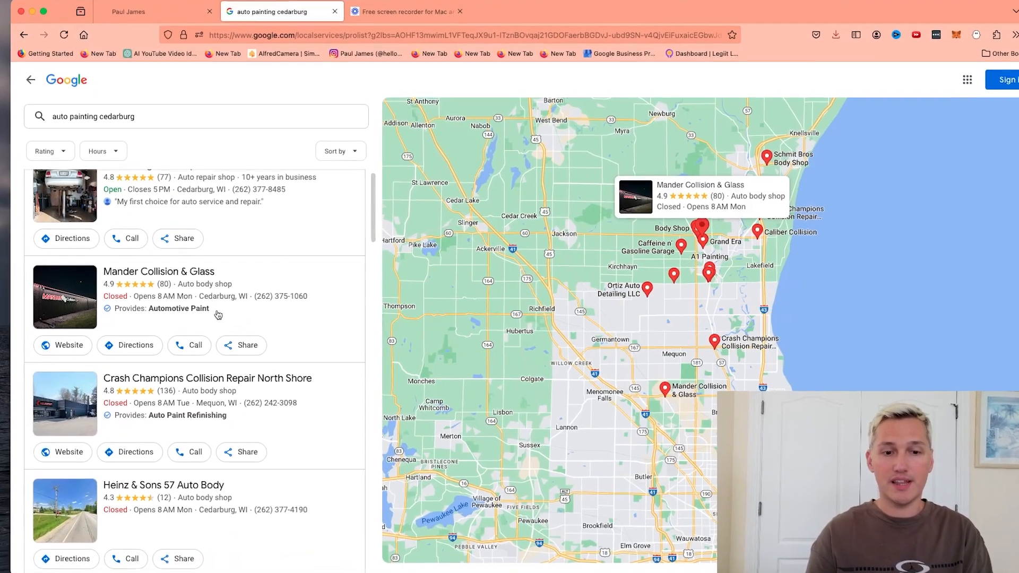
Scroll the local business list down to Grand Era and its Website button
scroll(down, 3)
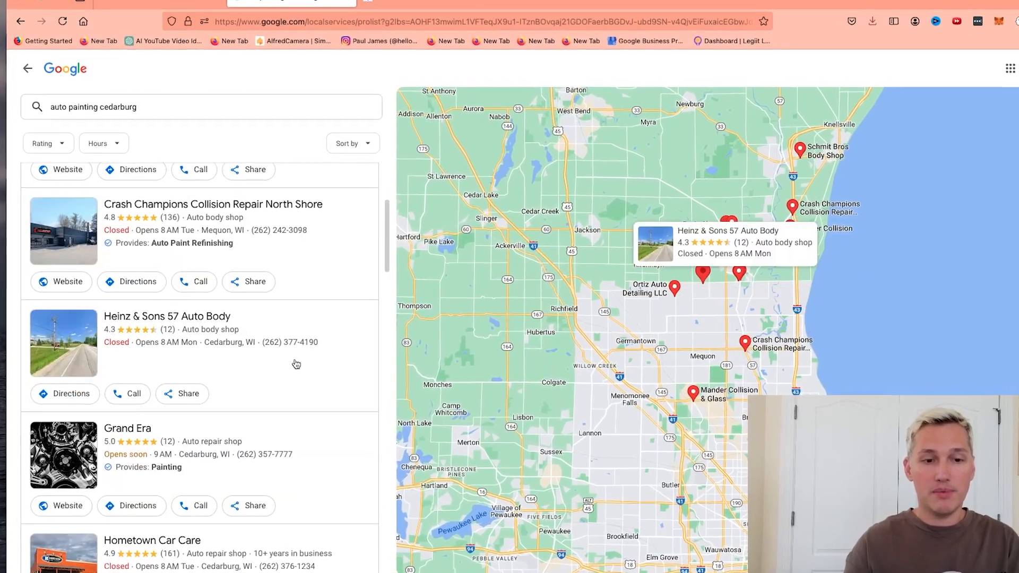
scroll(down, 3)
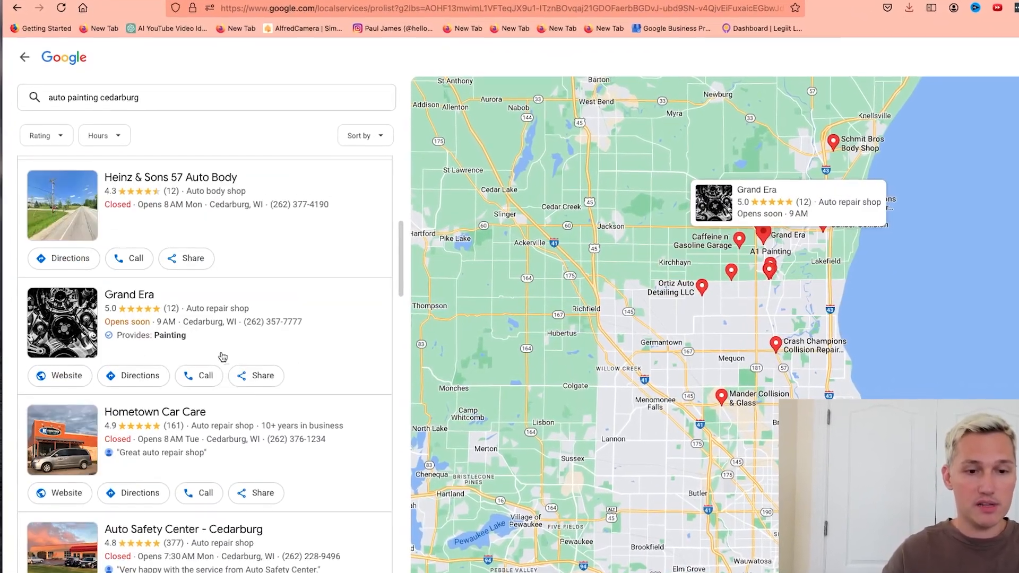
scroll(down, 3)
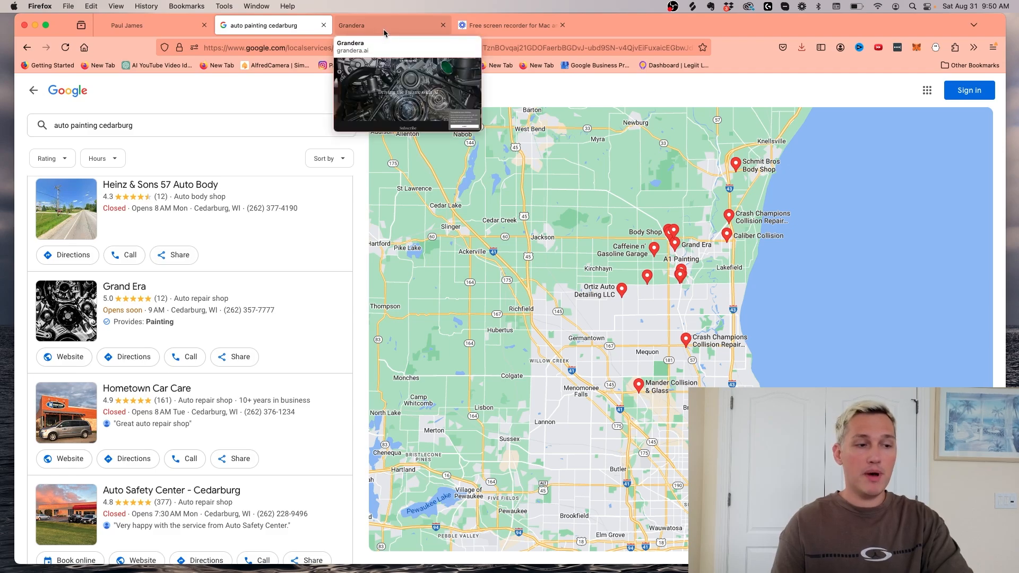
Review Grand Era's 'Driving the Future with AI' homepage, checking back against the search results
click(386, 24)
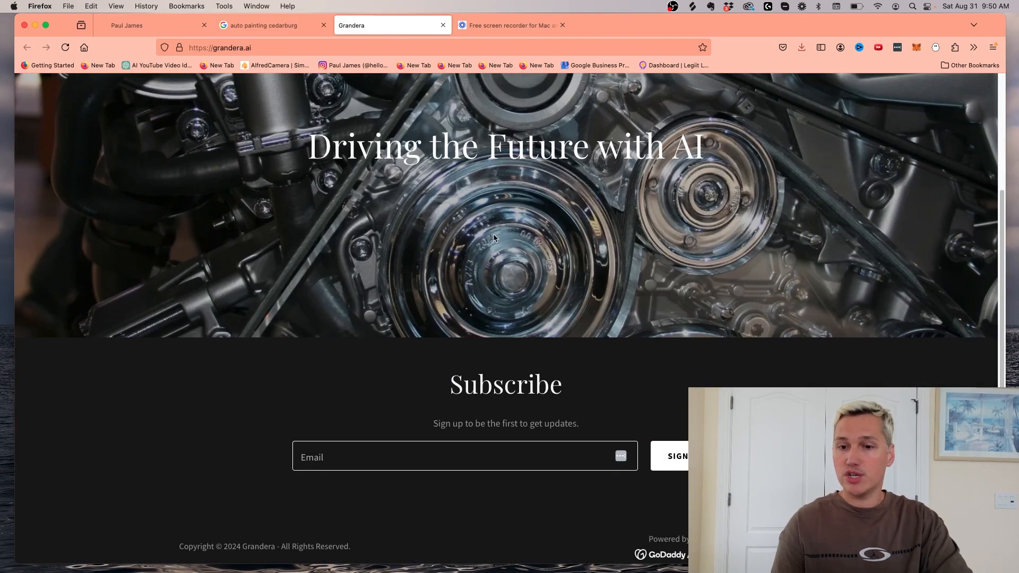
scroll(up, 3)
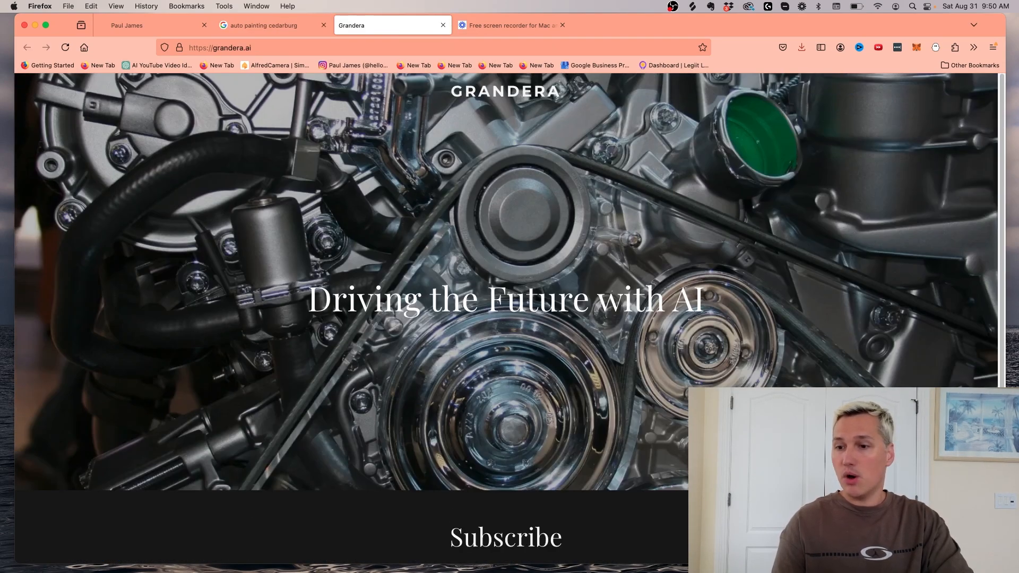
click(267, 25)
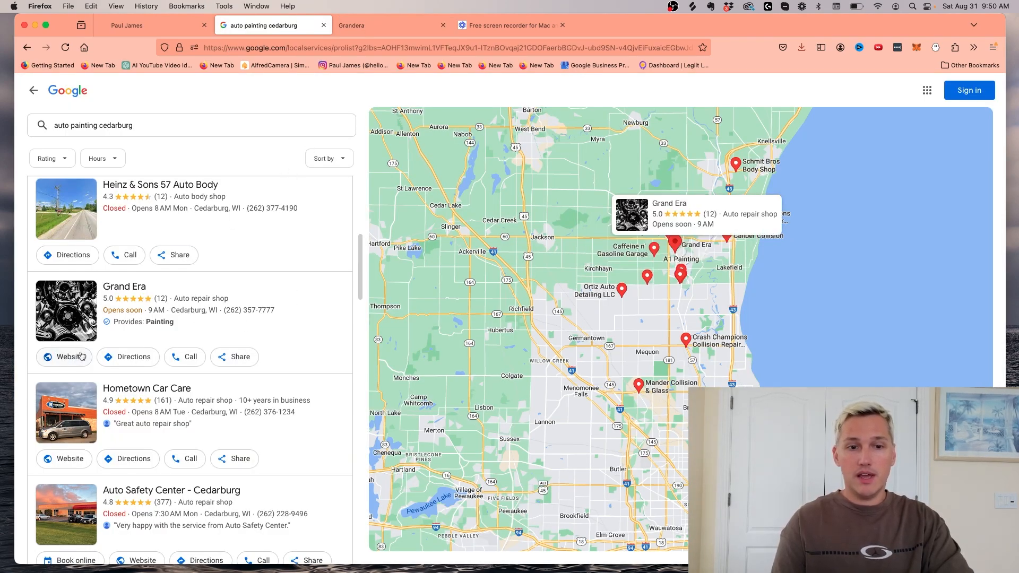
click(390, 25)
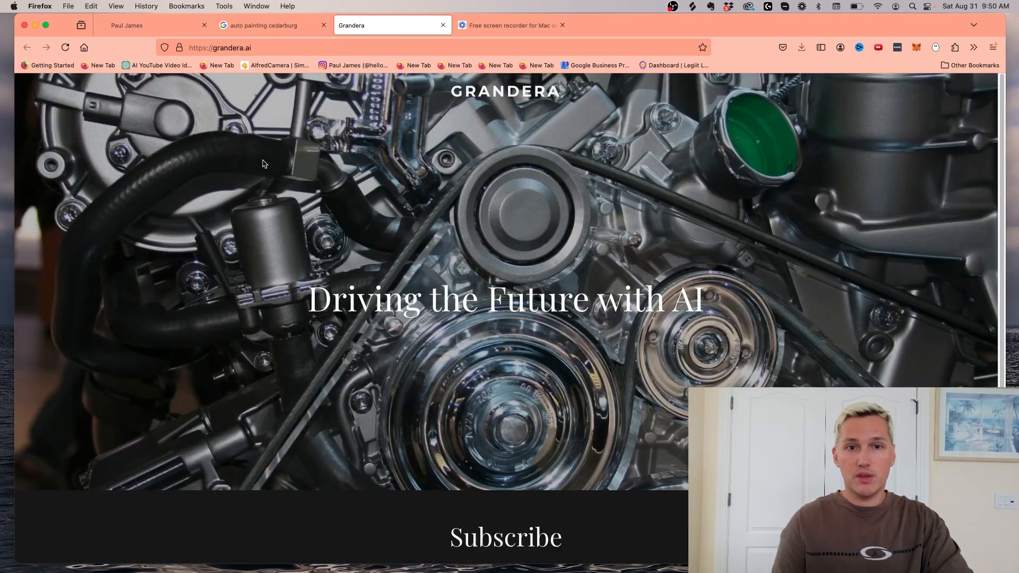
scroll(down, 3)
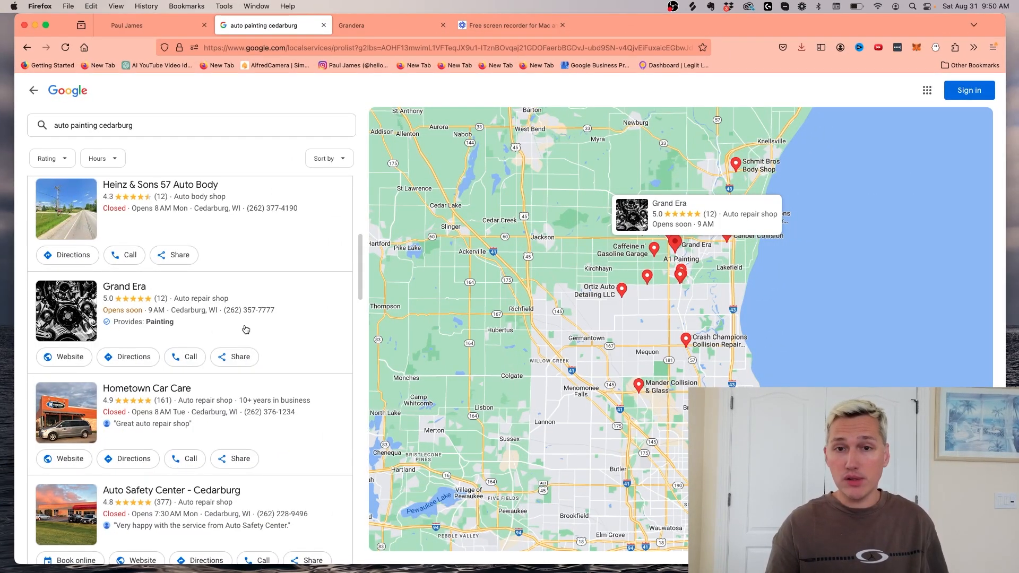
mouse_move(220, 321)
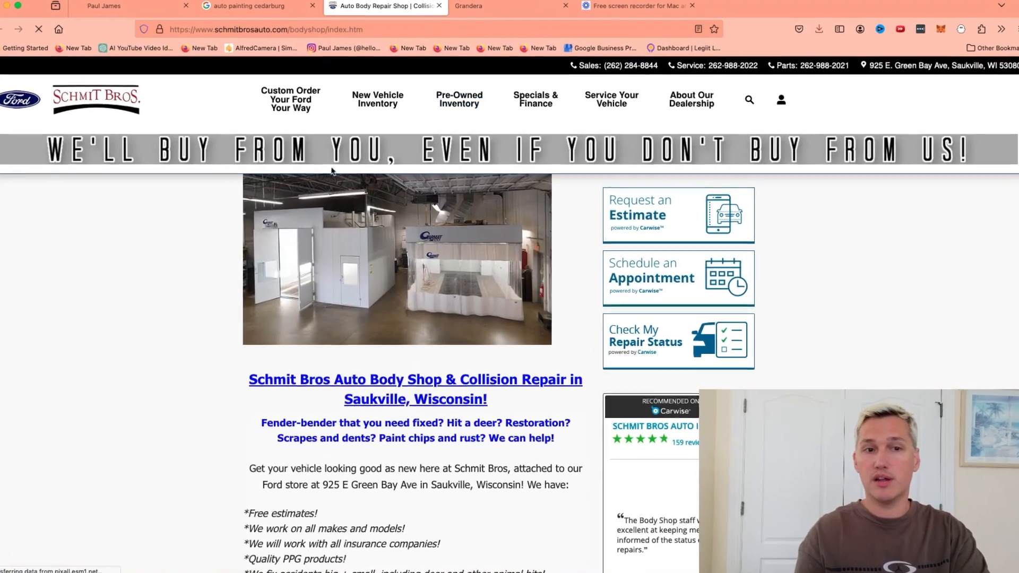
Review Schmit Bros' address, phone numbers and contact form, then switch to the HighLevel account
scroll(down, 3)
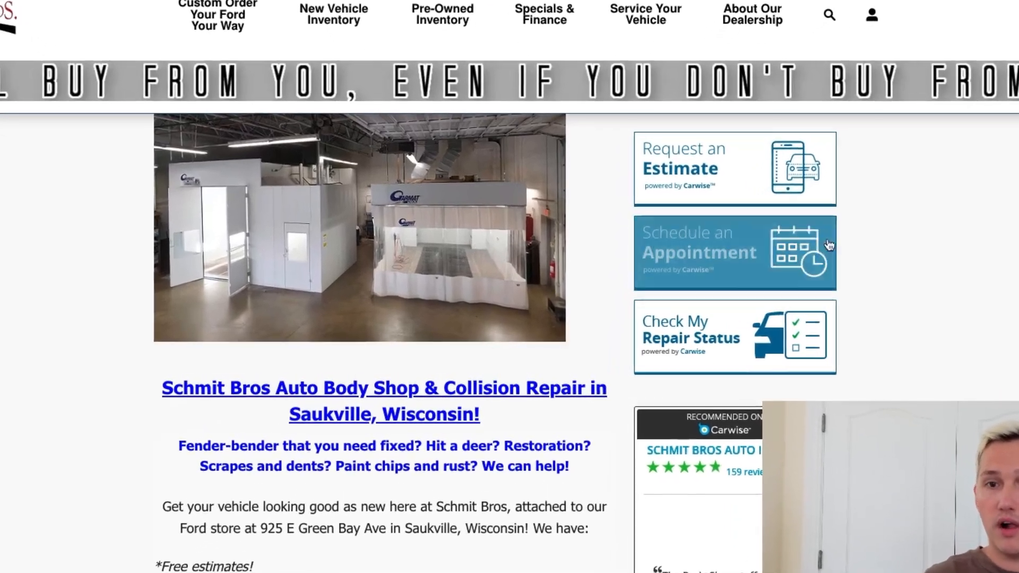
scroll(down, 3)
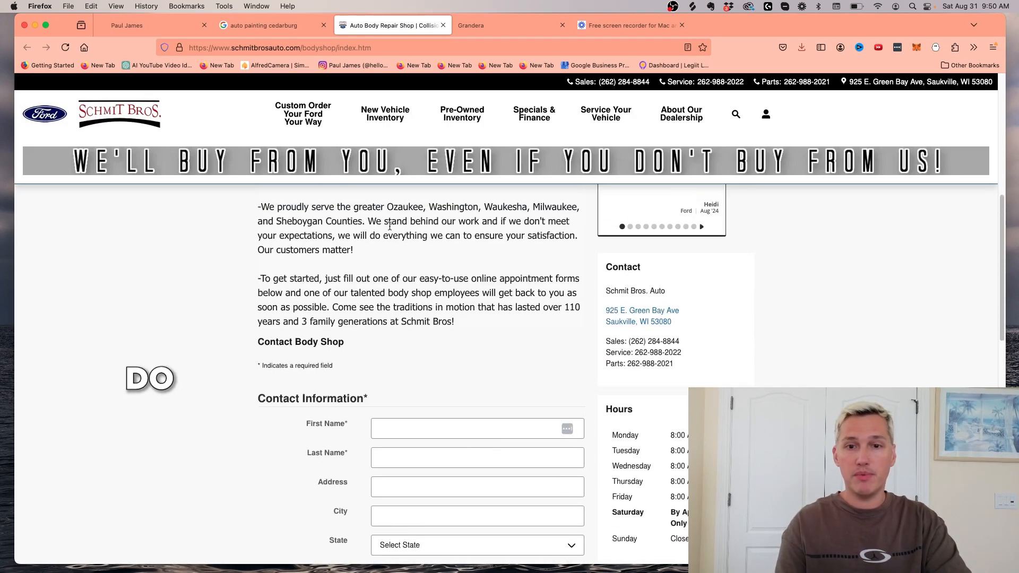
scroll(up, 3)
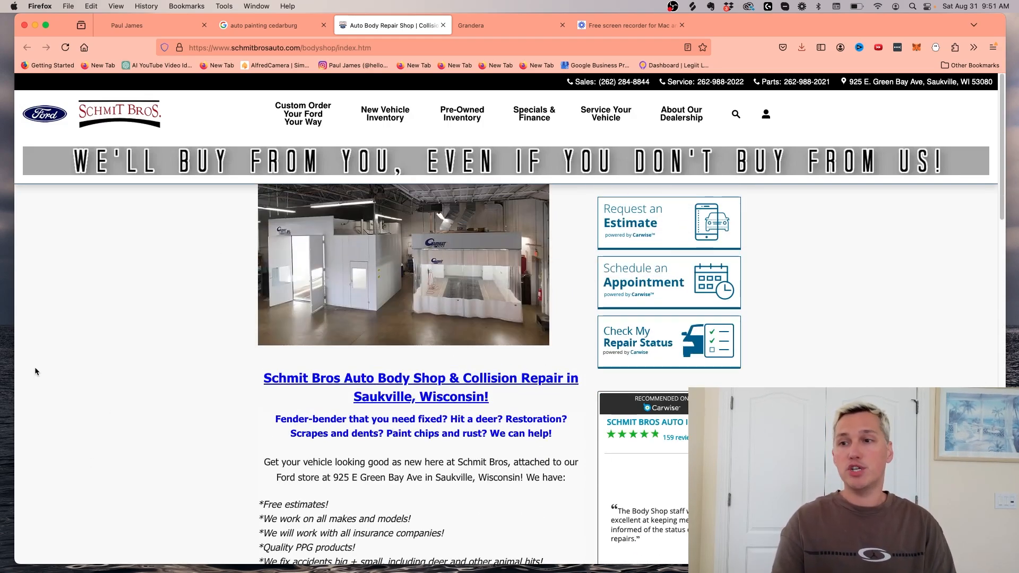
click(152, 24)
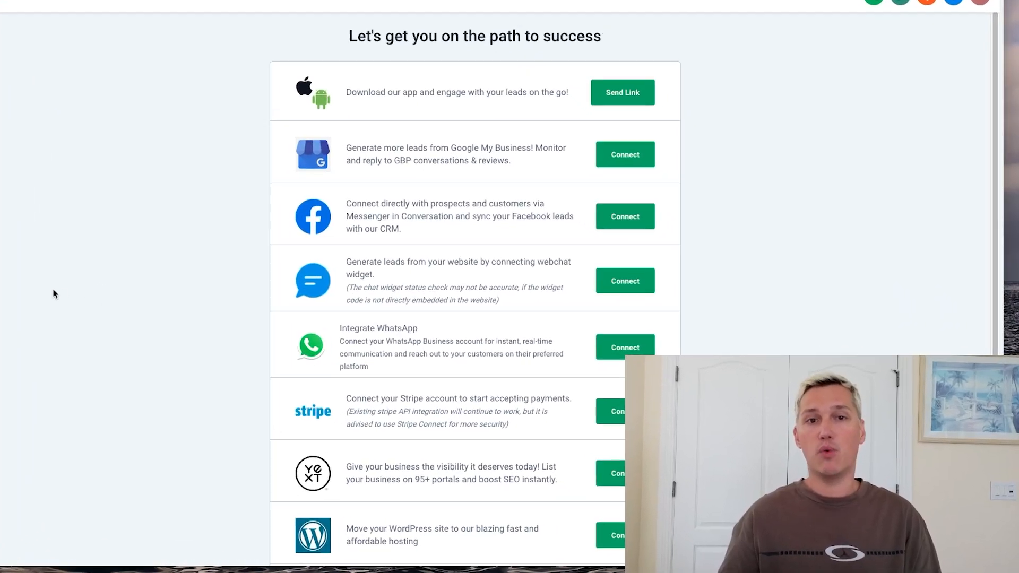
scroll(down, 3)
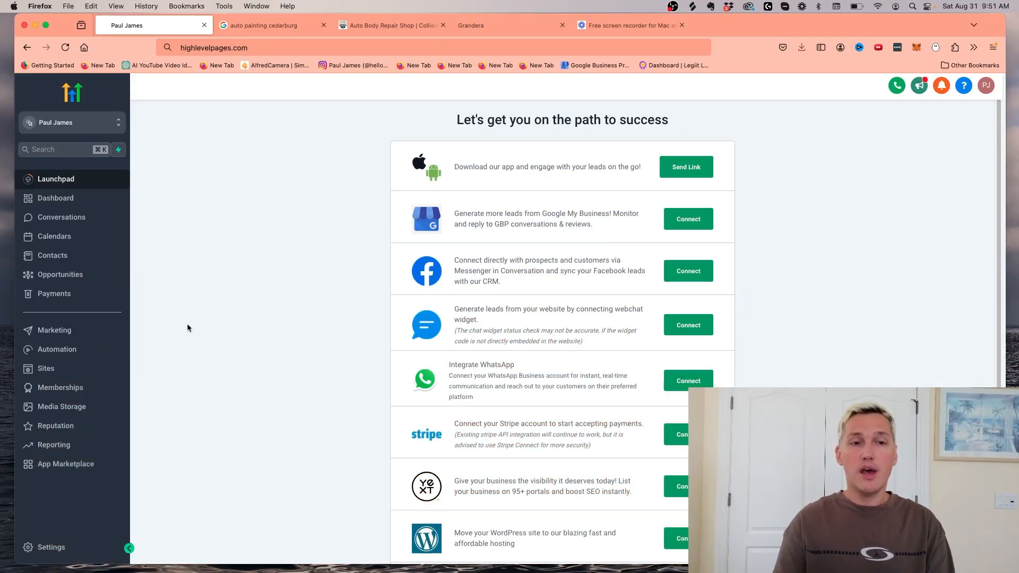
click(390, 25)
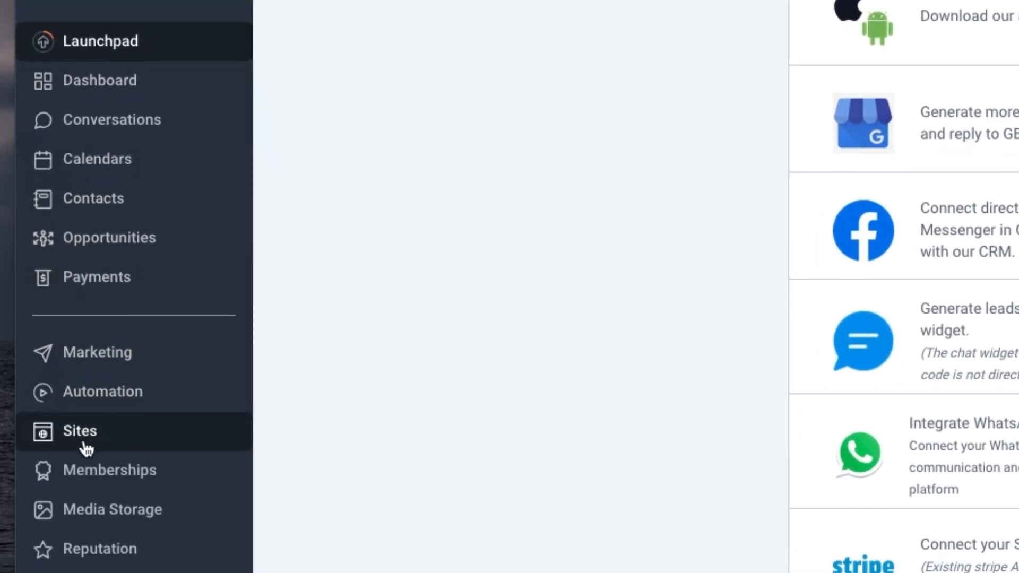
Go to HighLevel's Sites area and show the Websites list, glancing at the Schmit Bros page
click(80, 431)
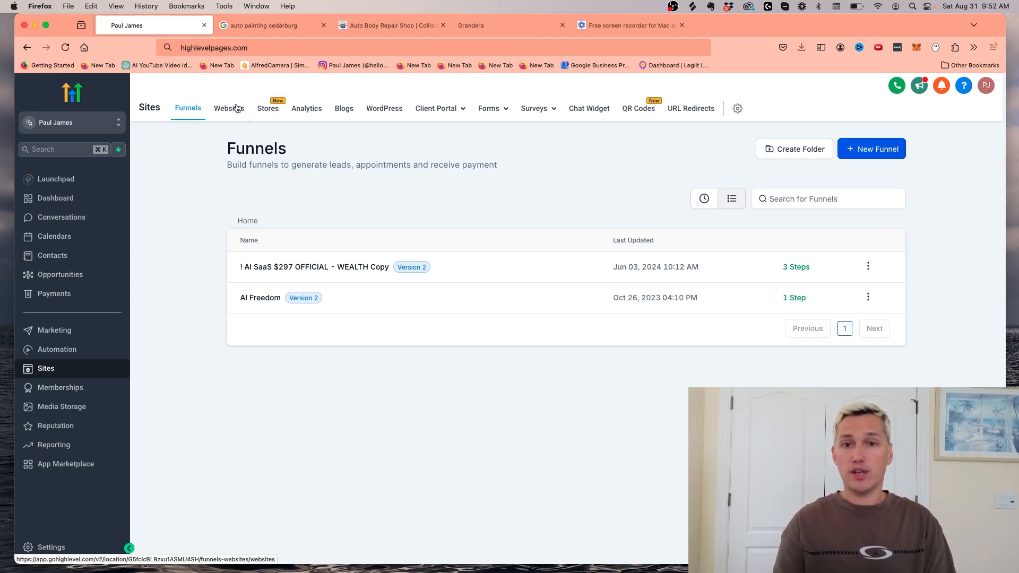
click(389, 25)
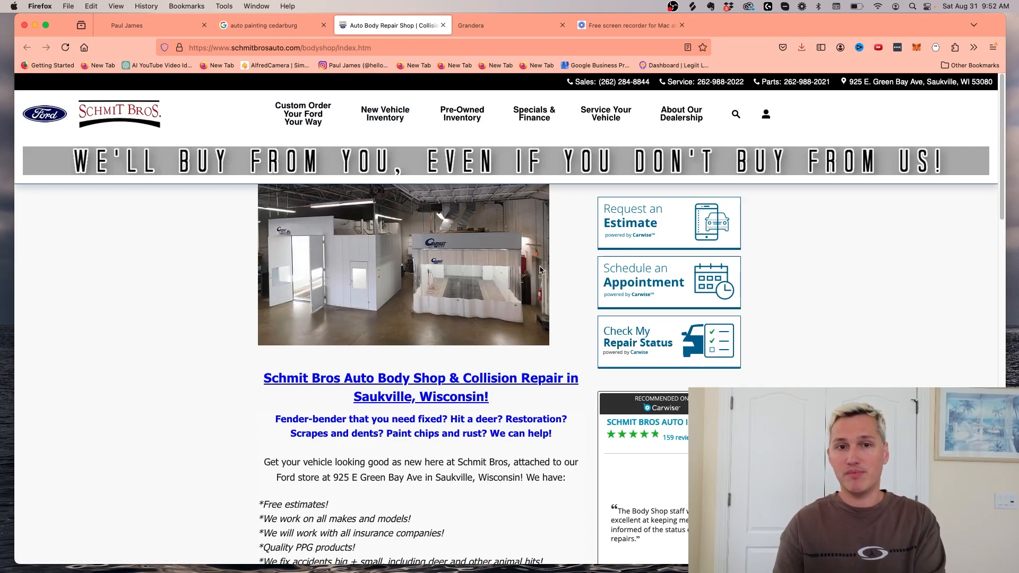
click(127, 24)
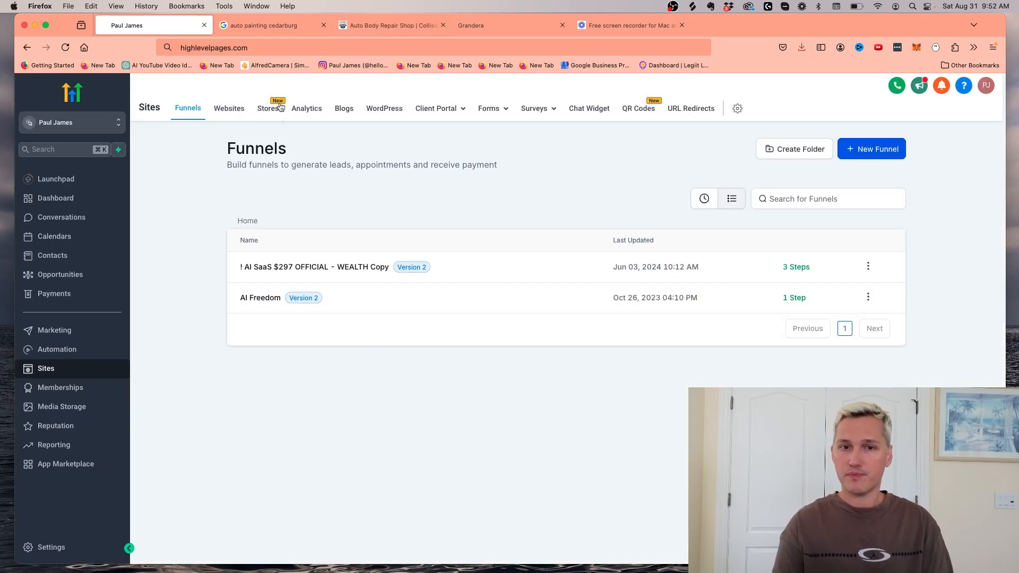
mouse_move(228, 108)
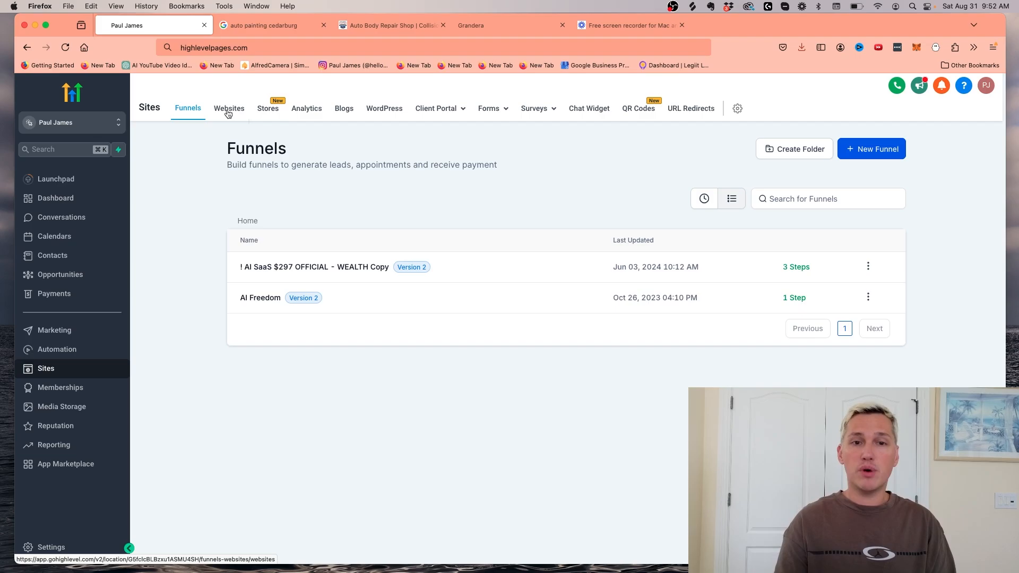
click(229, 109)
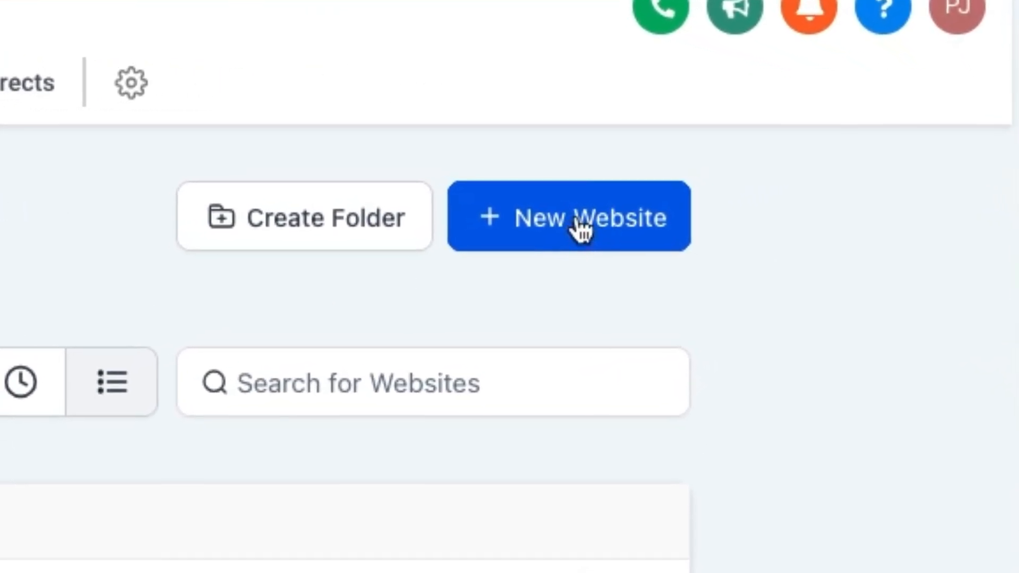
Start a new website from a template and search the library for 'auto' and 'paint'
click(567, 216)
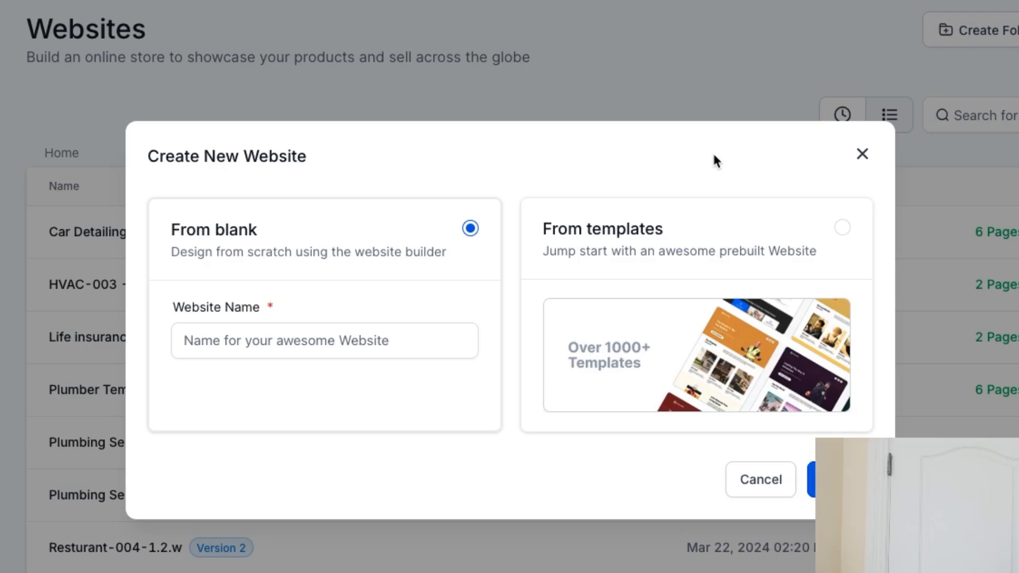
click(695, 237)
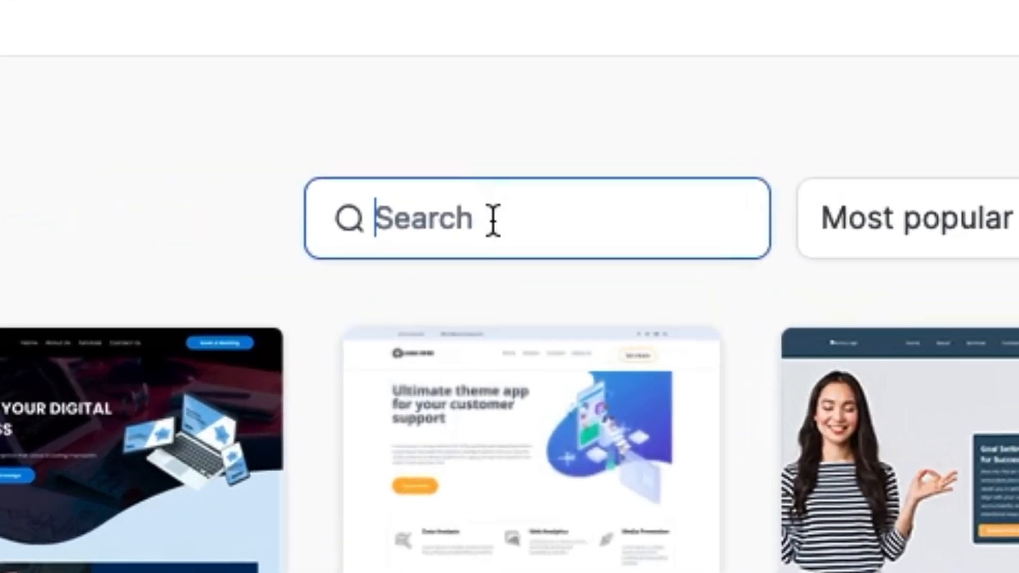
text(auto)
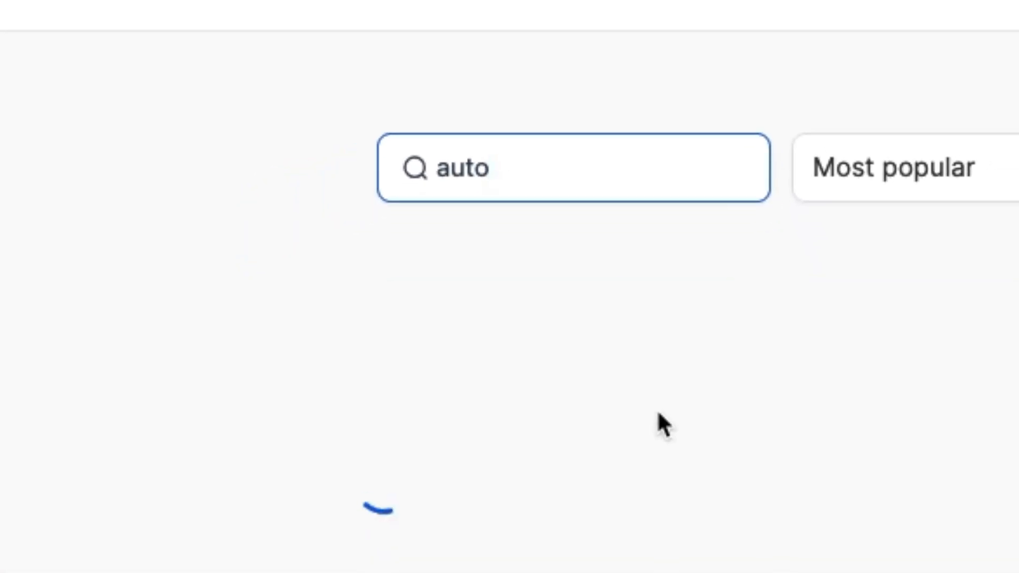
text(paint)
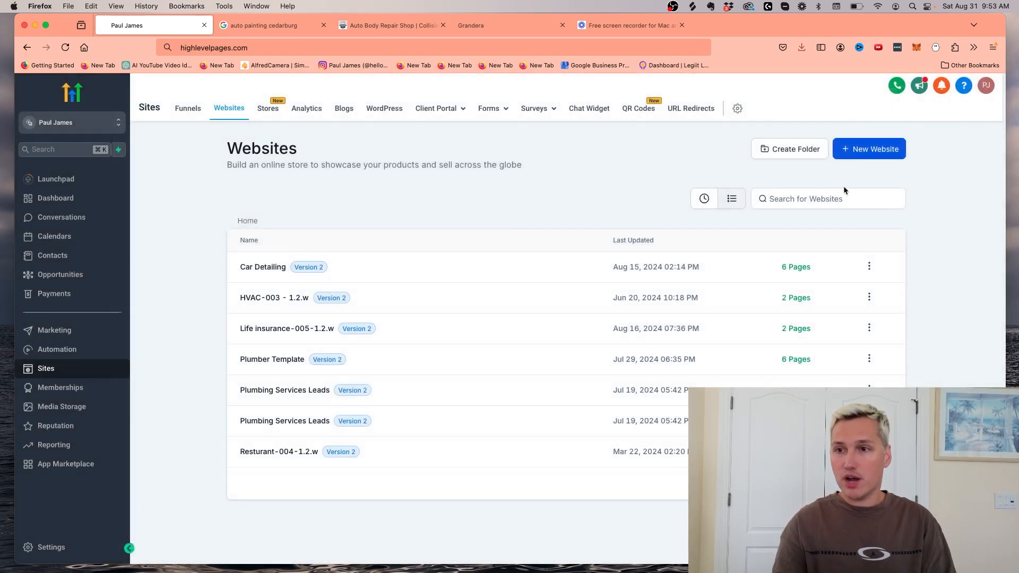
Search 'paint' again, find the auto repair template and add it as a new website
click(869, 149)
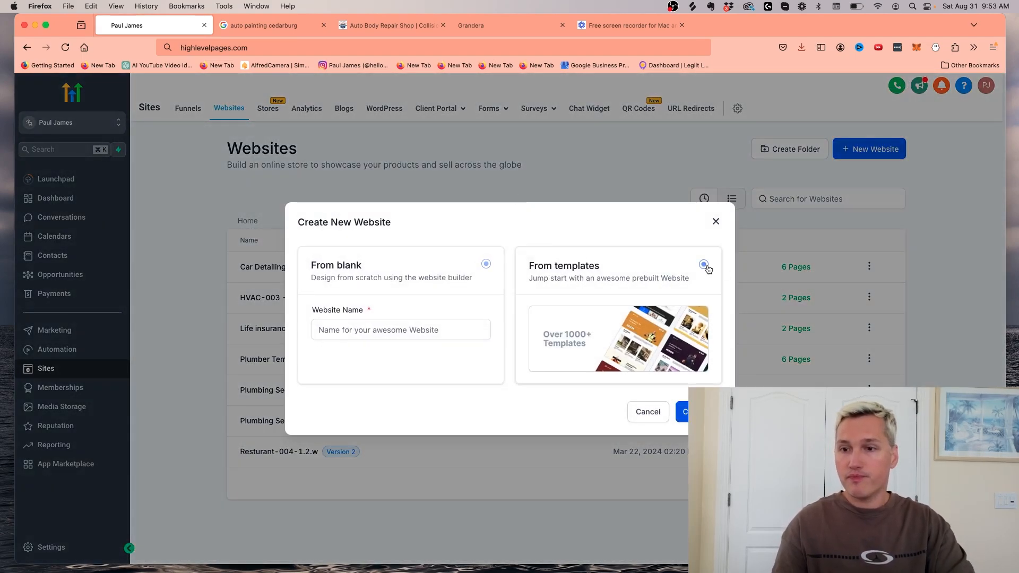
click(686, 412)
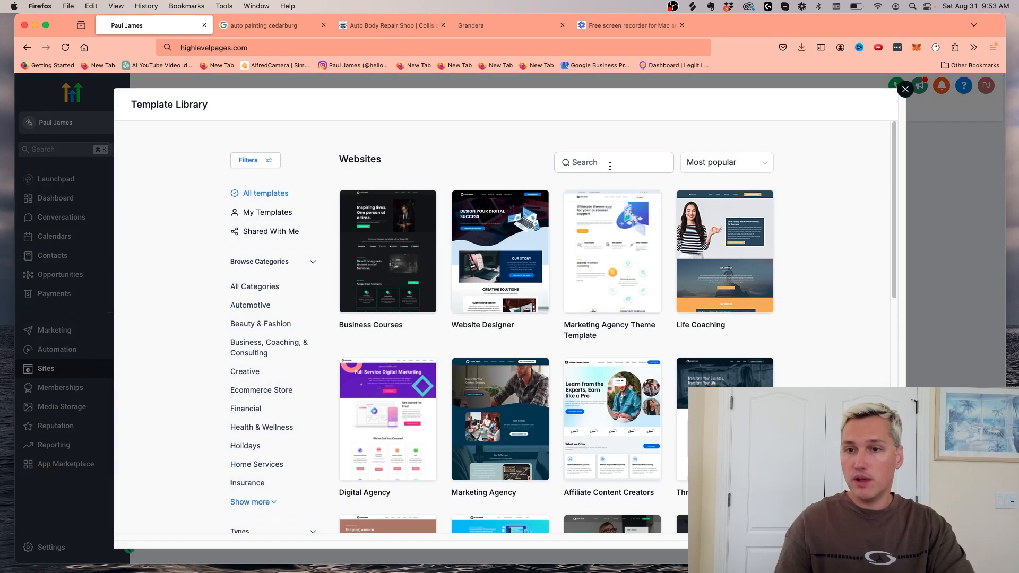
text(paint)
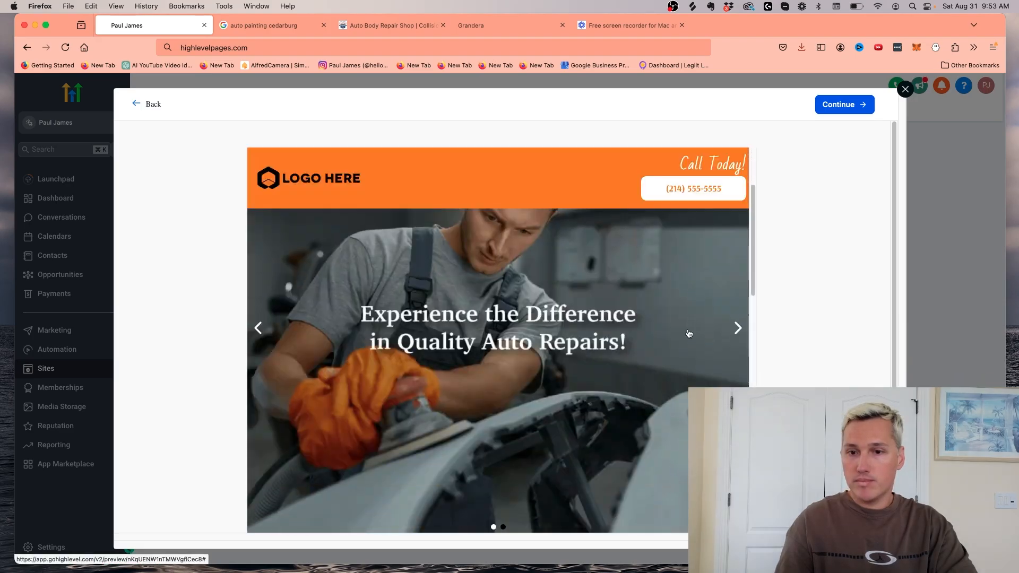
scroll(down, 3)
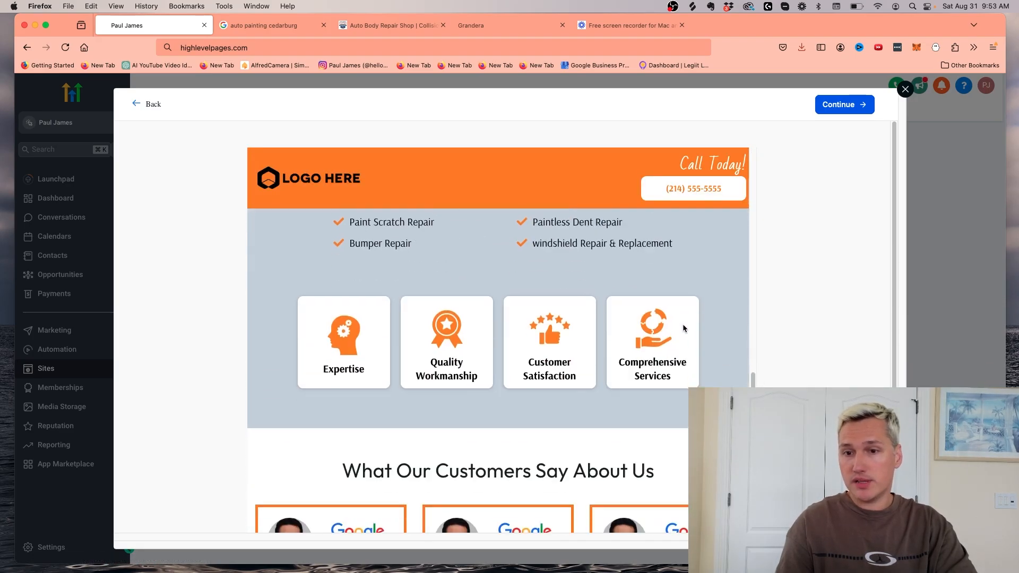
scroll(down, 3)
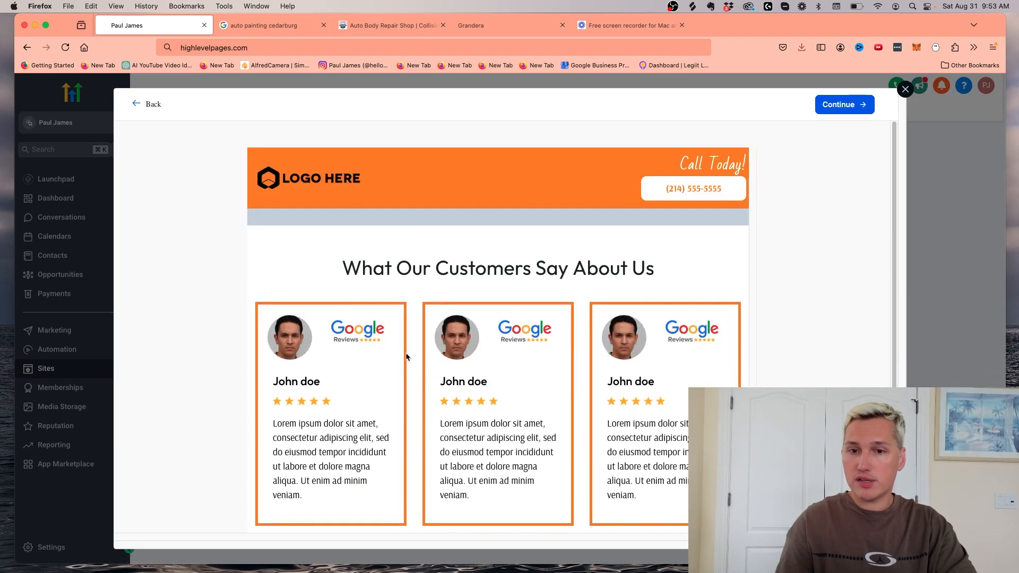
click(266, 25)
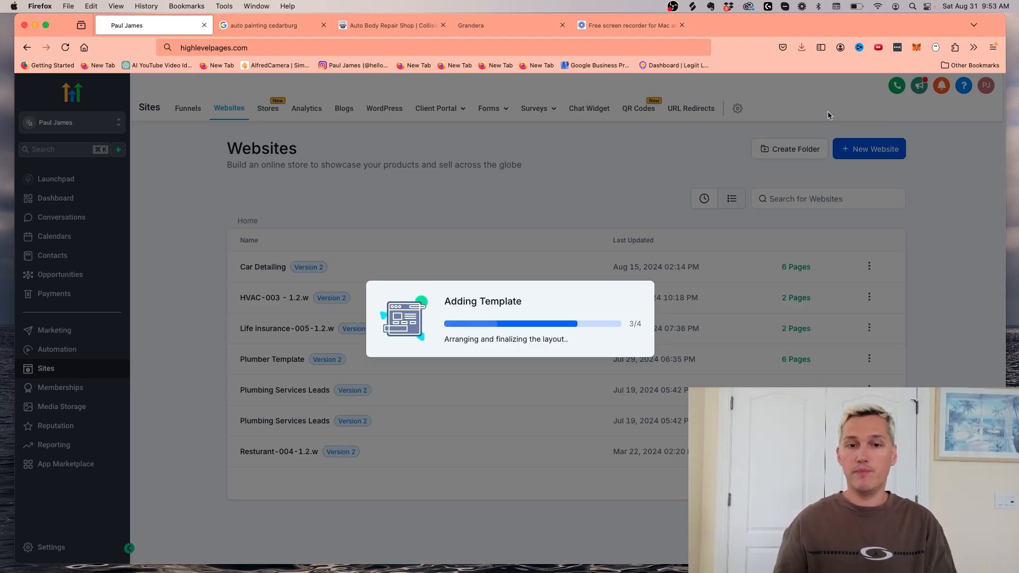
mouse_move(545, 157)
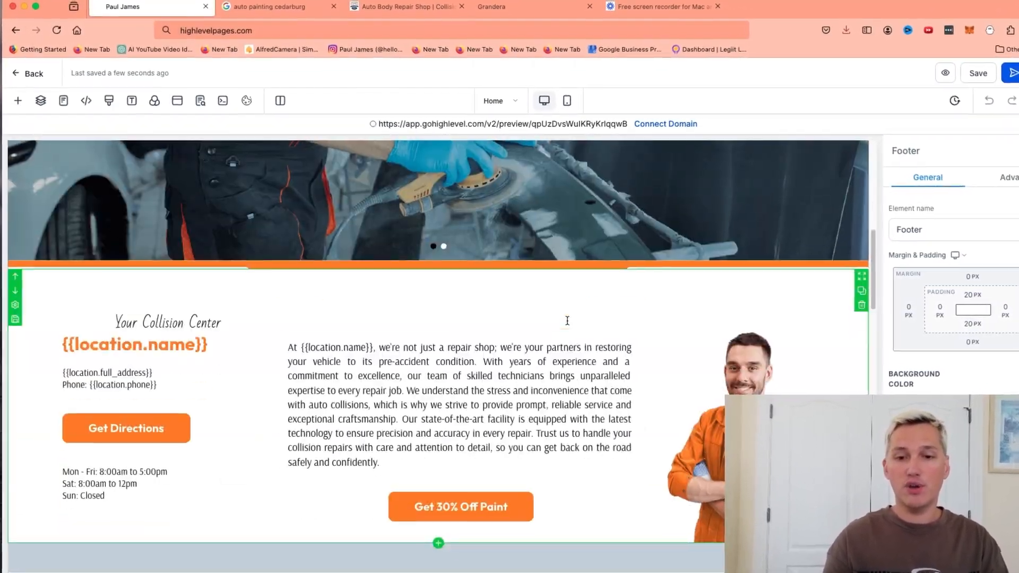
Replace the {{location.name}} heading with Schmidt Bro's business name
scroll(down, 3)
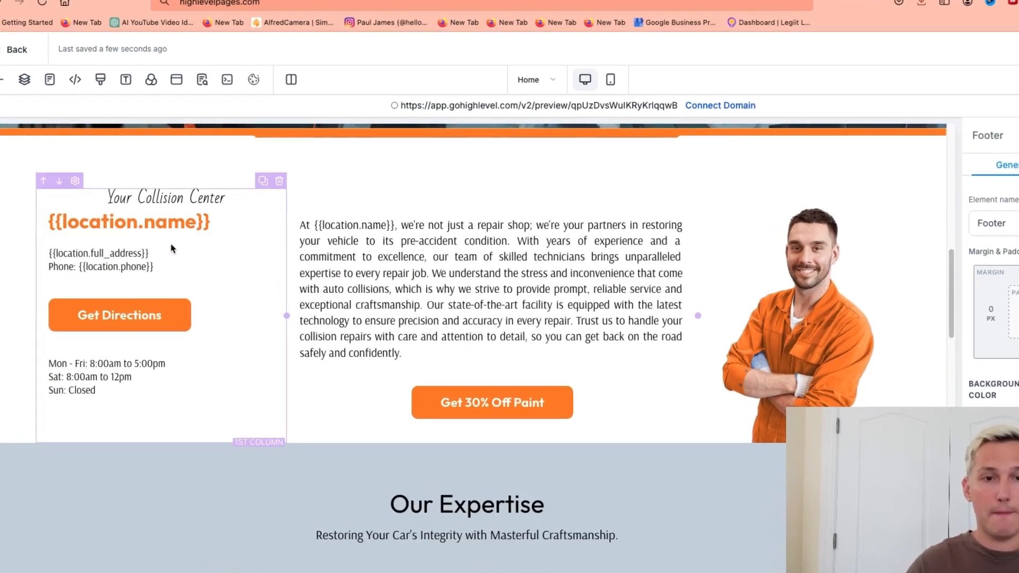
click(128, 220)
text(S)
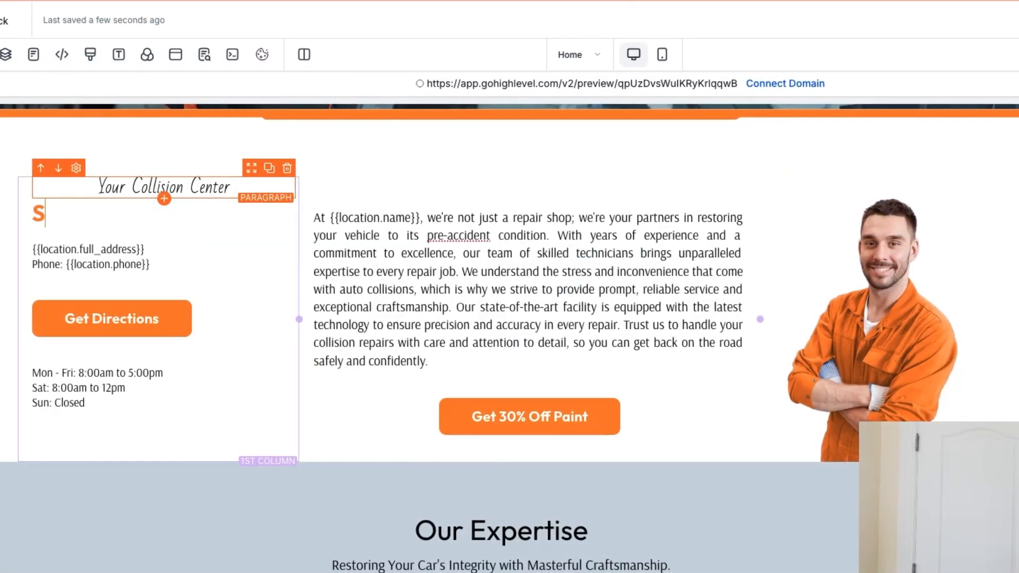
text(chmid)
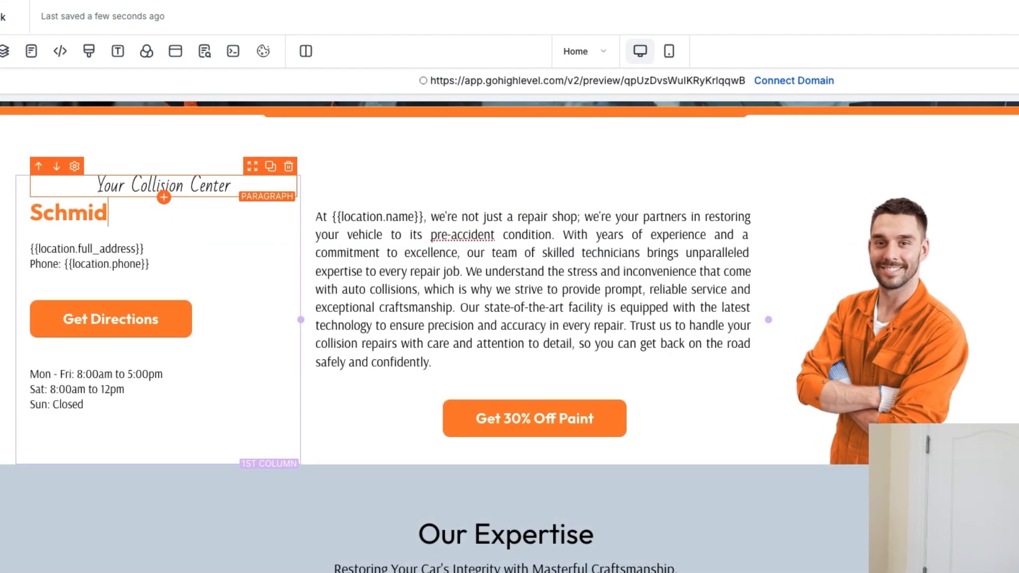
text(t Bro's)
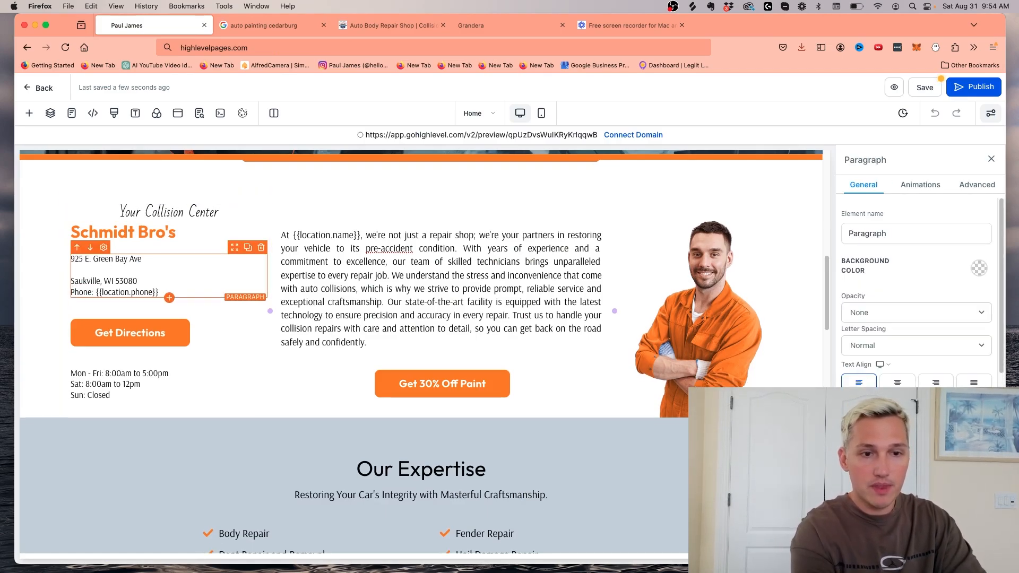
click(392, 25)
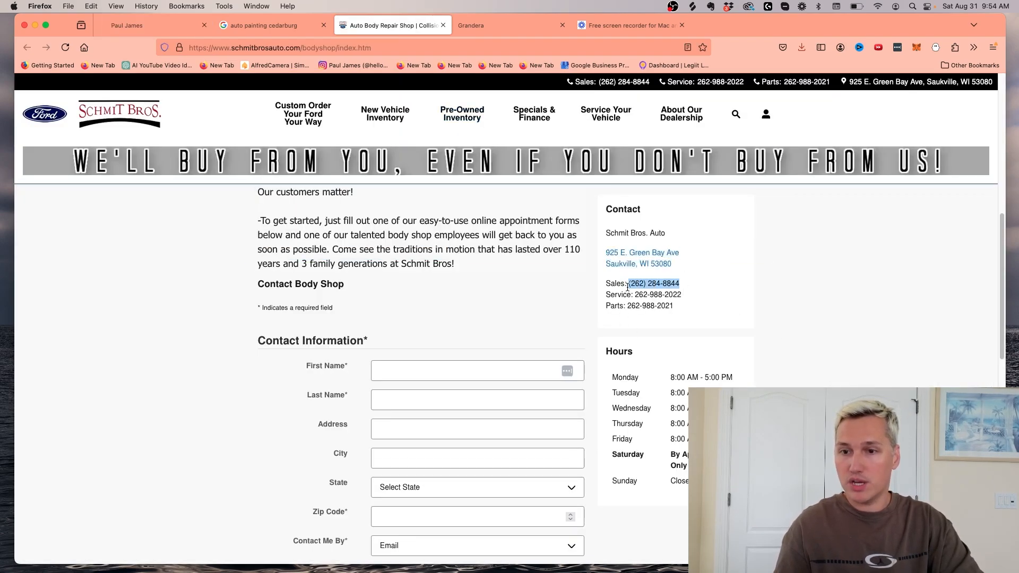
click(153, 24)
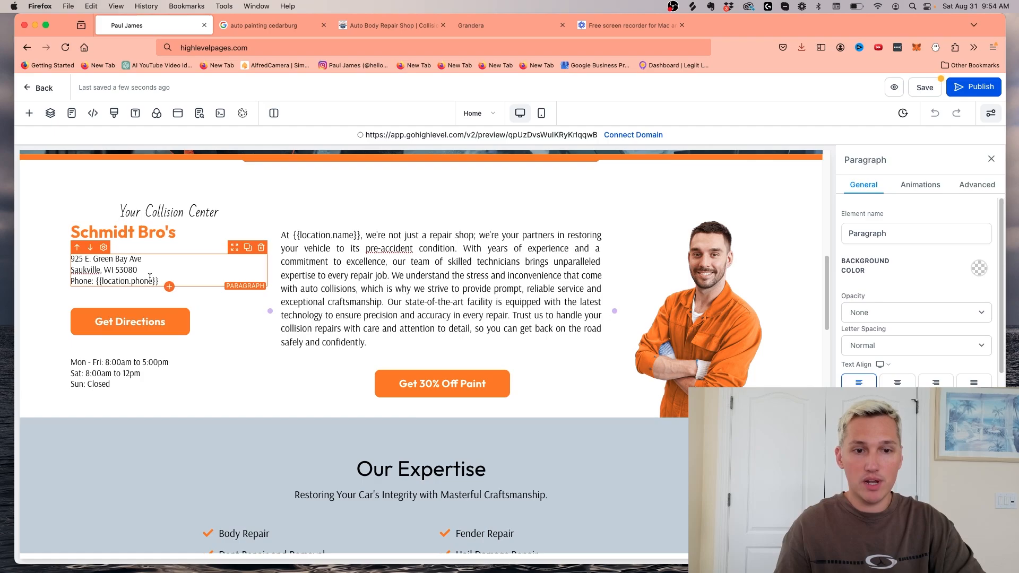
double_click(120, 280)
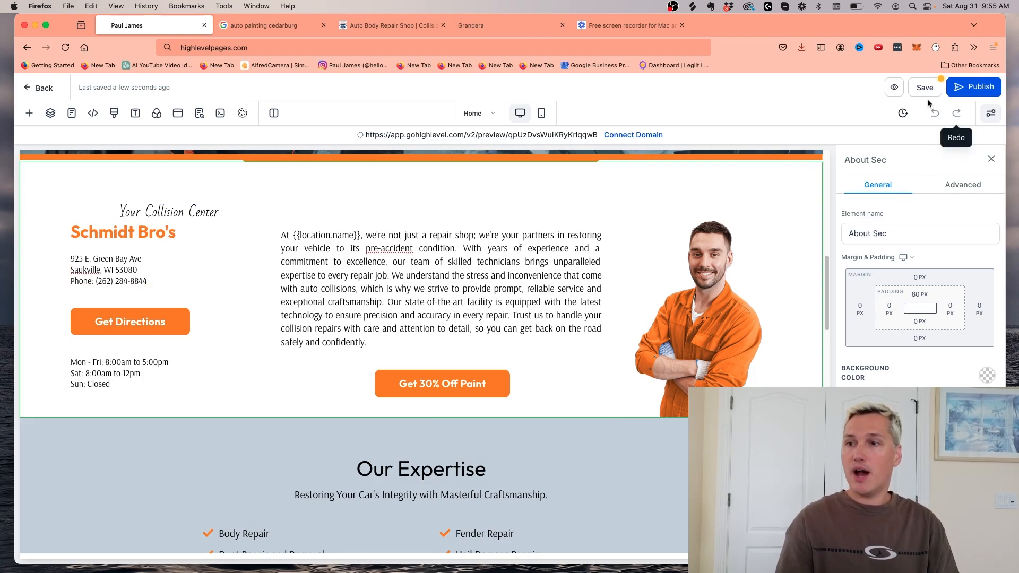
click(198, 113)
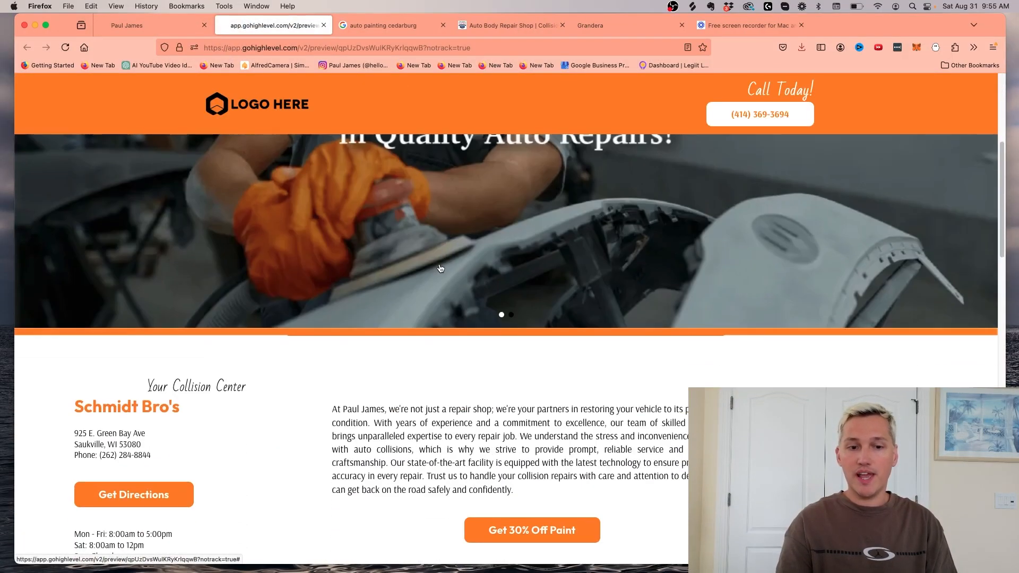
Scroll the site preview, compare with the Schmit Bros page and close the paint discount popup
scroll(down, 3)
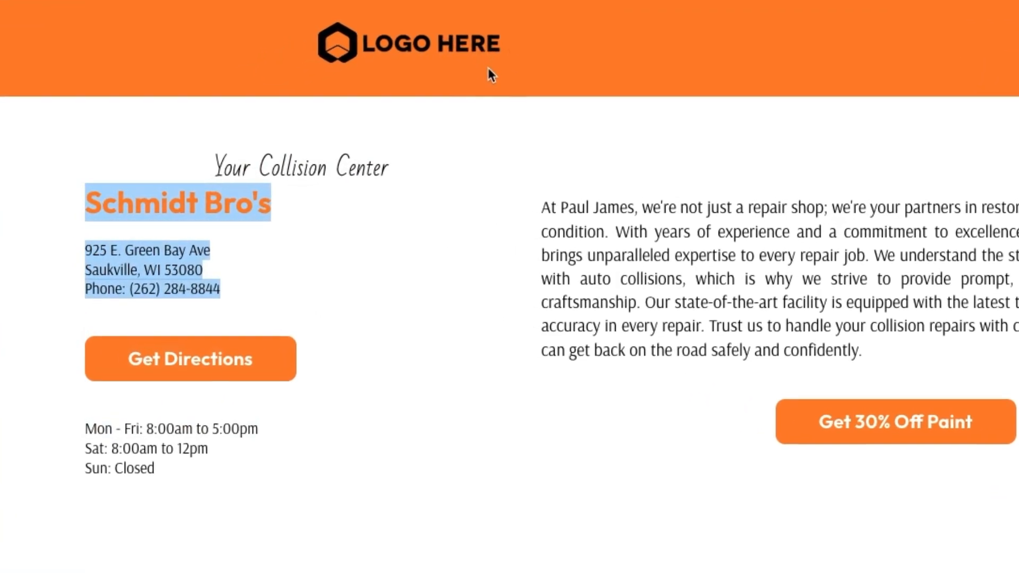
click(894, 422)
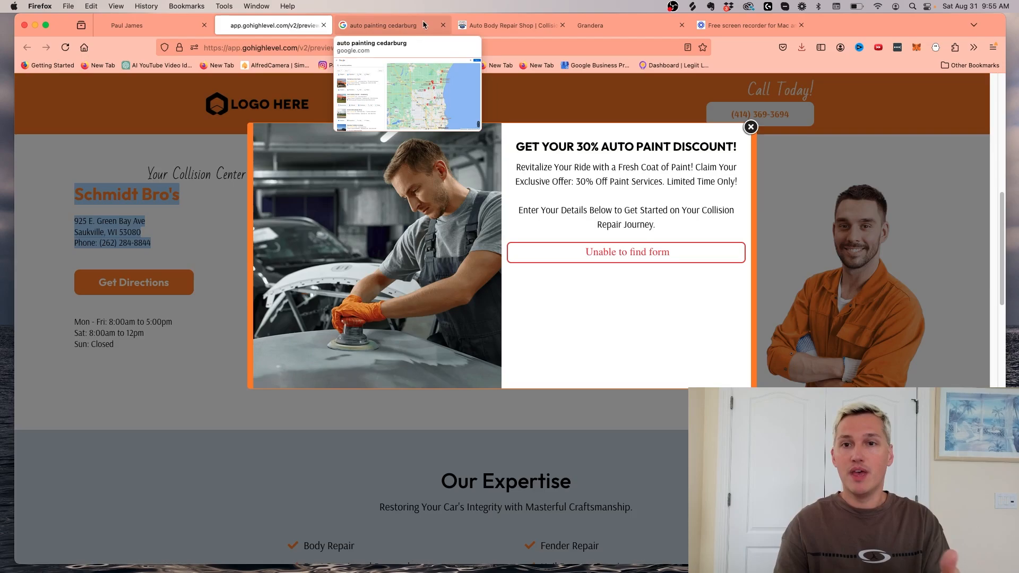
click(511, 25)
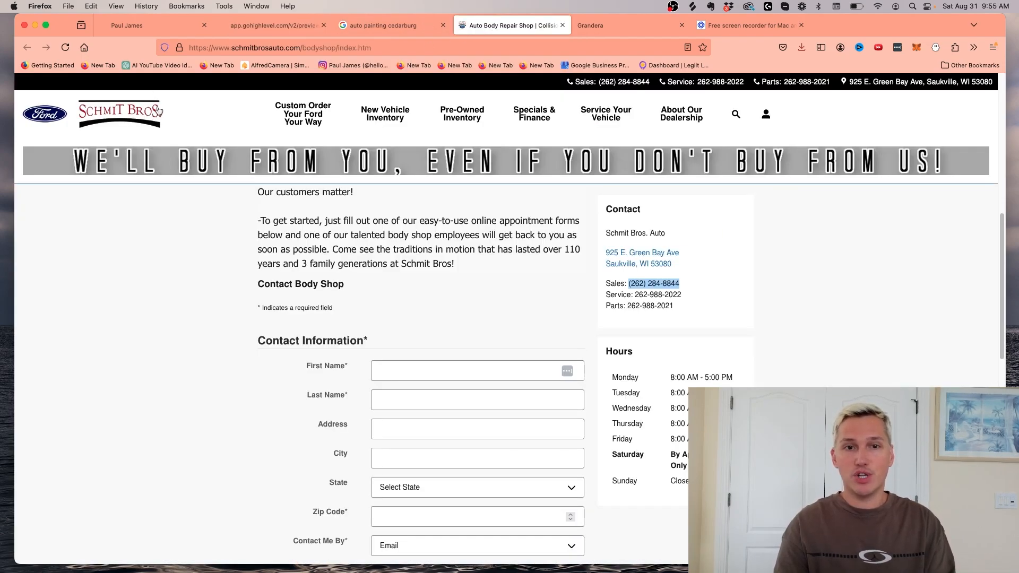
click(267, 25)
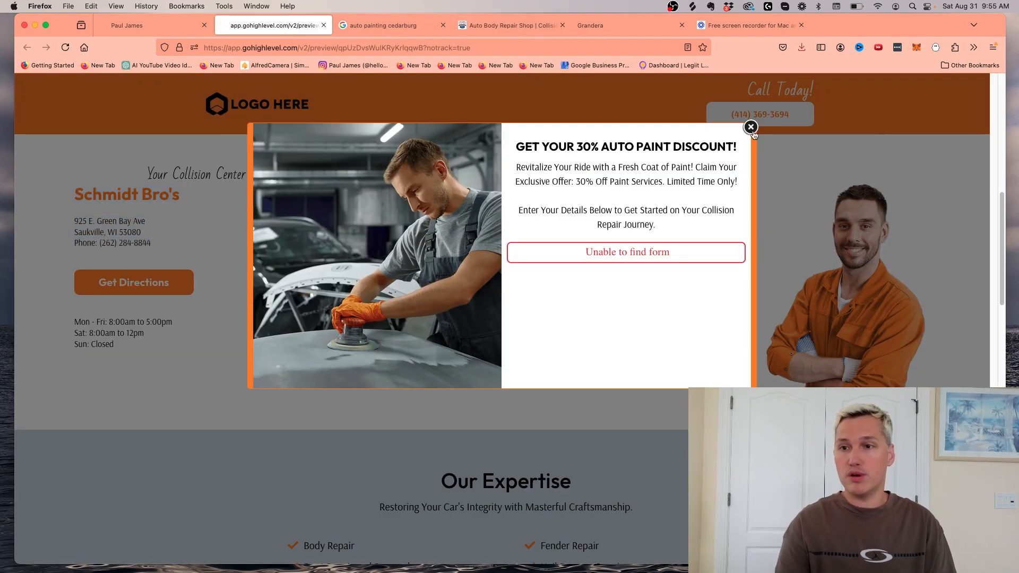
click(751, 126)
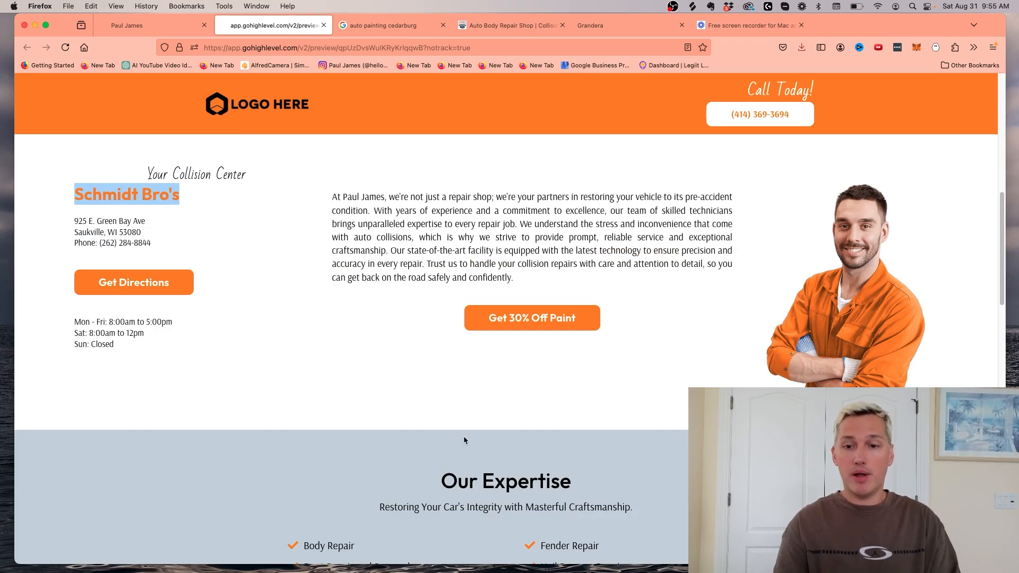
Compare the preview with the auto painting search results, then switch to the Loom site
click(389, 25)
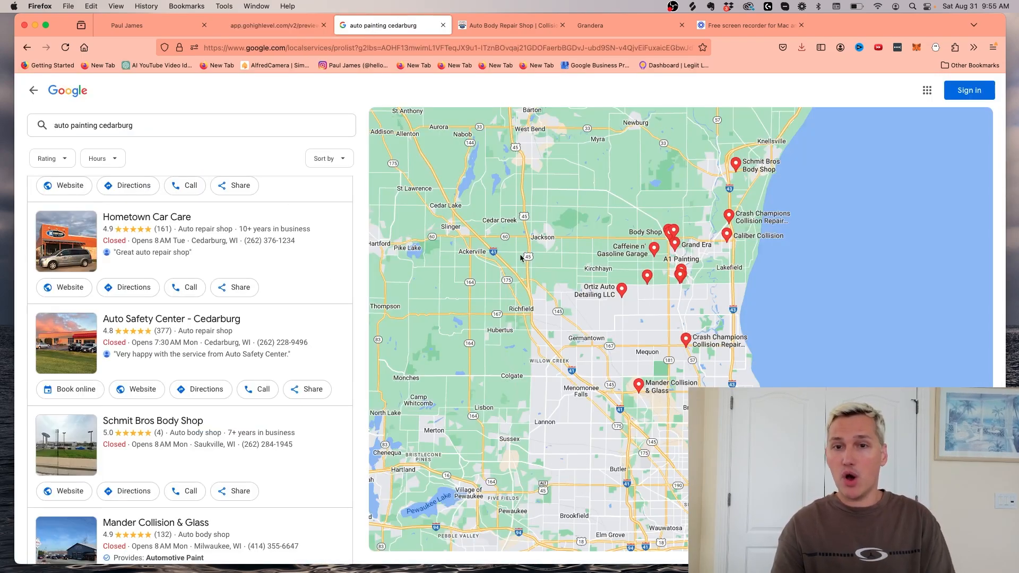
click(510, 26)
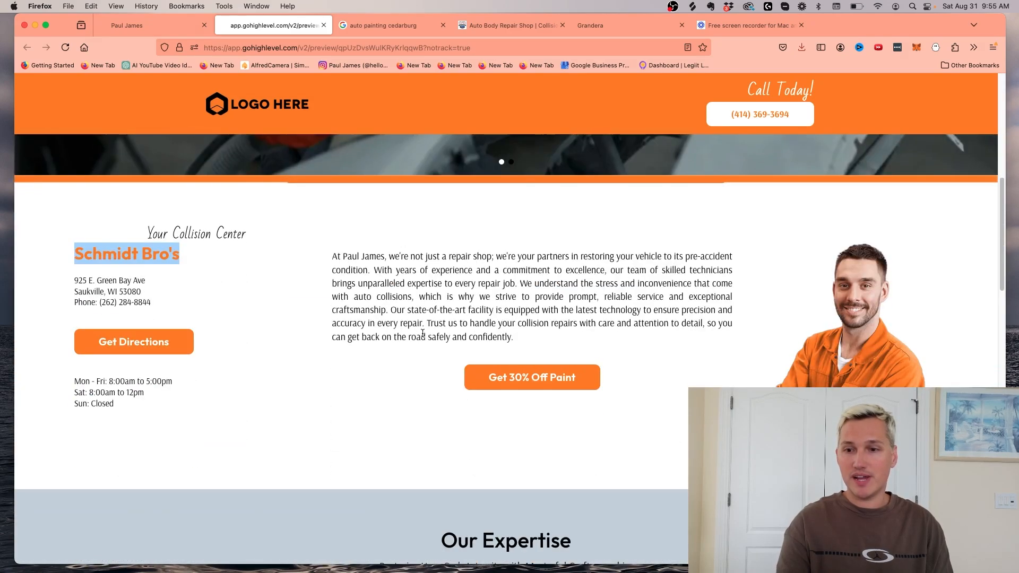
scroll(down, 3)
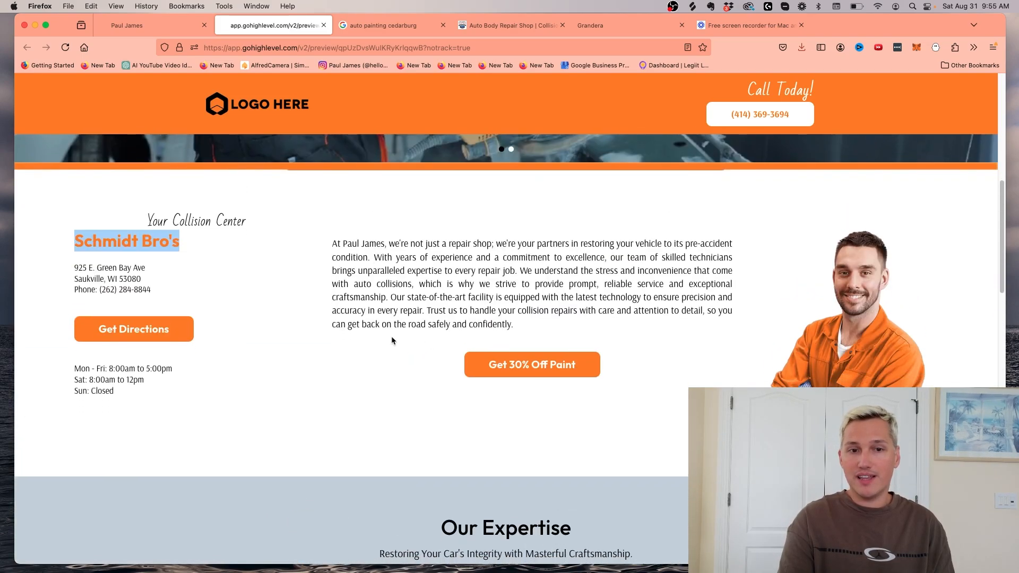
click(512, 26)
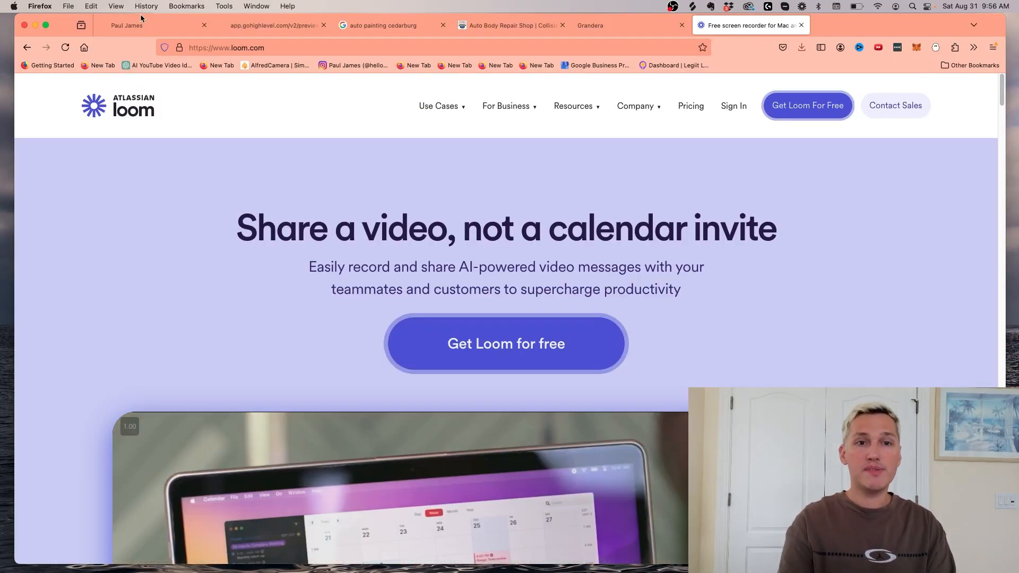
Return from Loom to the HighLevel editor showing the Schmidt Bro's section
click(273, 25)
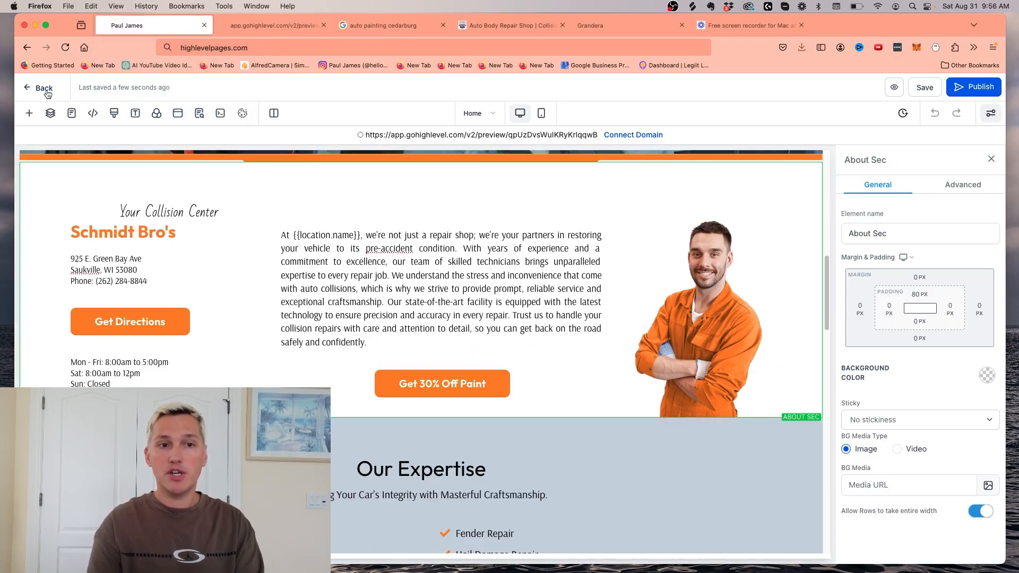
Leave the editor, add a live chat widget in Chat Widget, name it Schmidt Bros and save
click(39, 88)
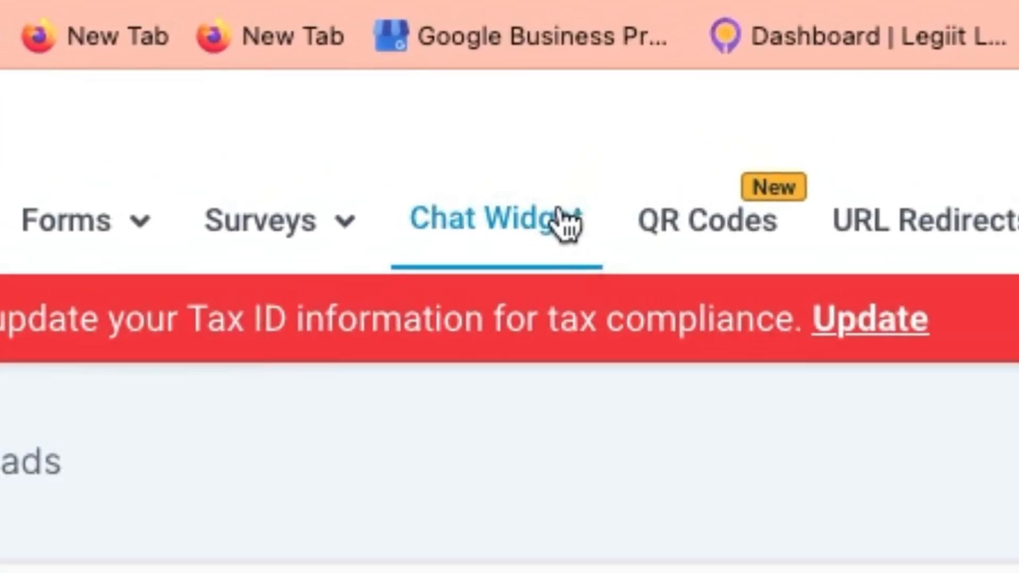
click(487, 218)
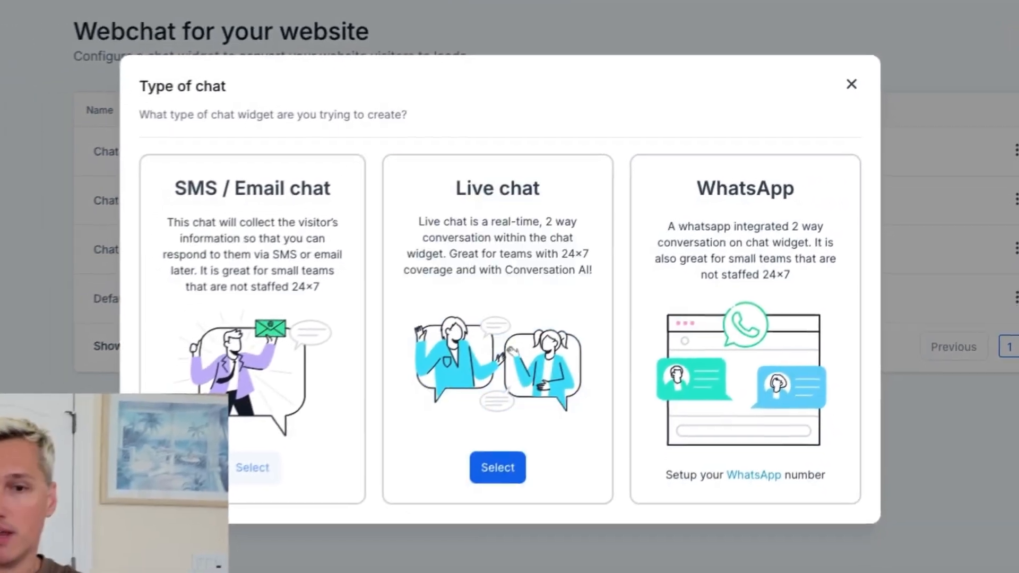
click(497, 467)
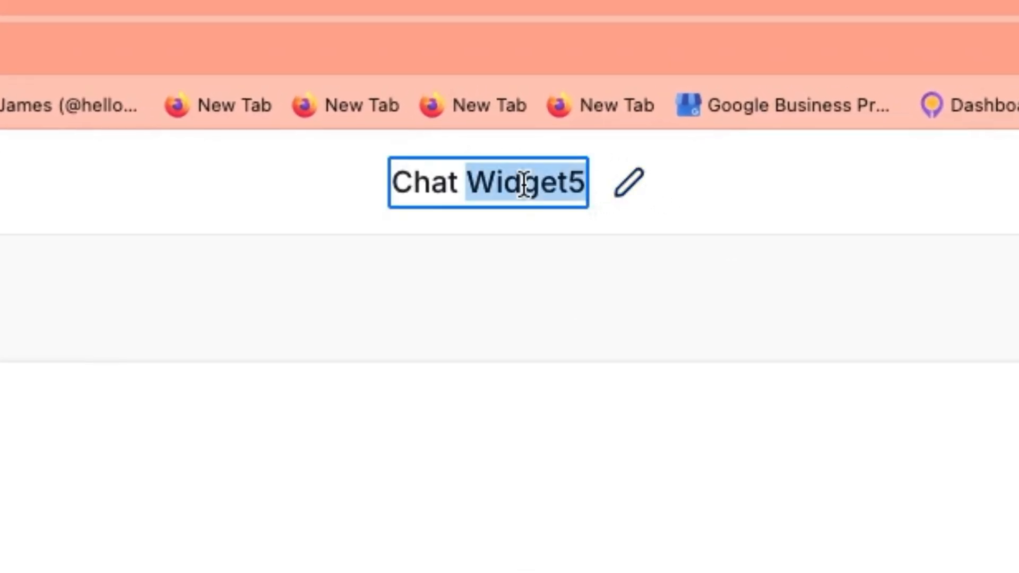
text(Schmot)
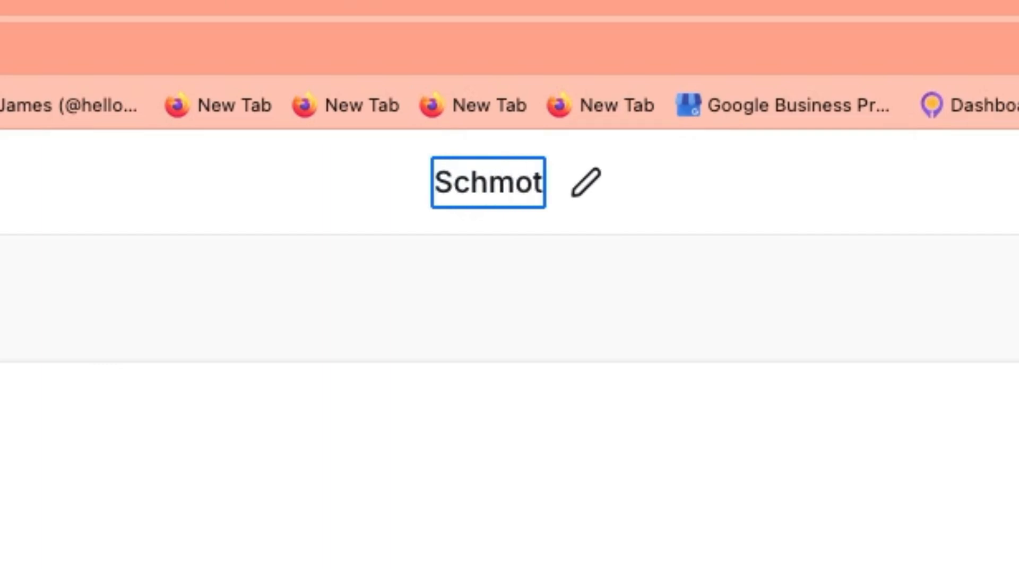
text(Schmidt Bros)
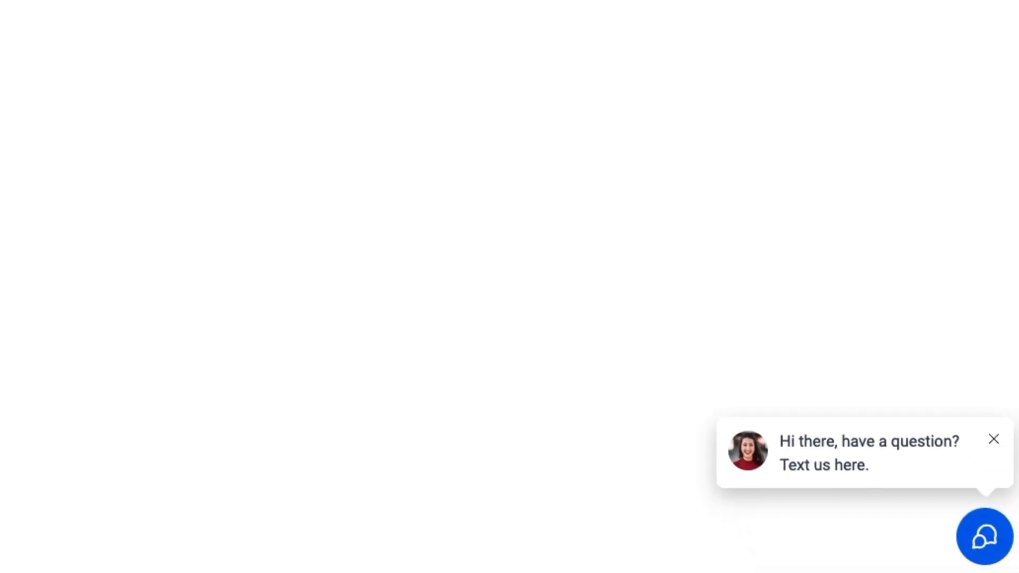
click(981, 535)
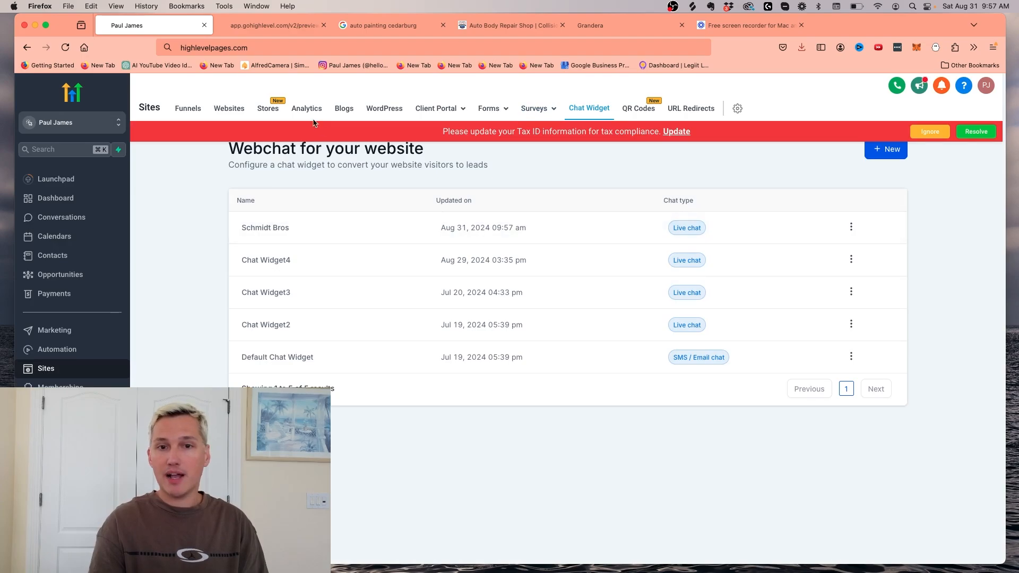
Choose the Schmidt Bros chat widget in the Body and Paint Shop site settings, save, and return to its preview
click(228, 108)
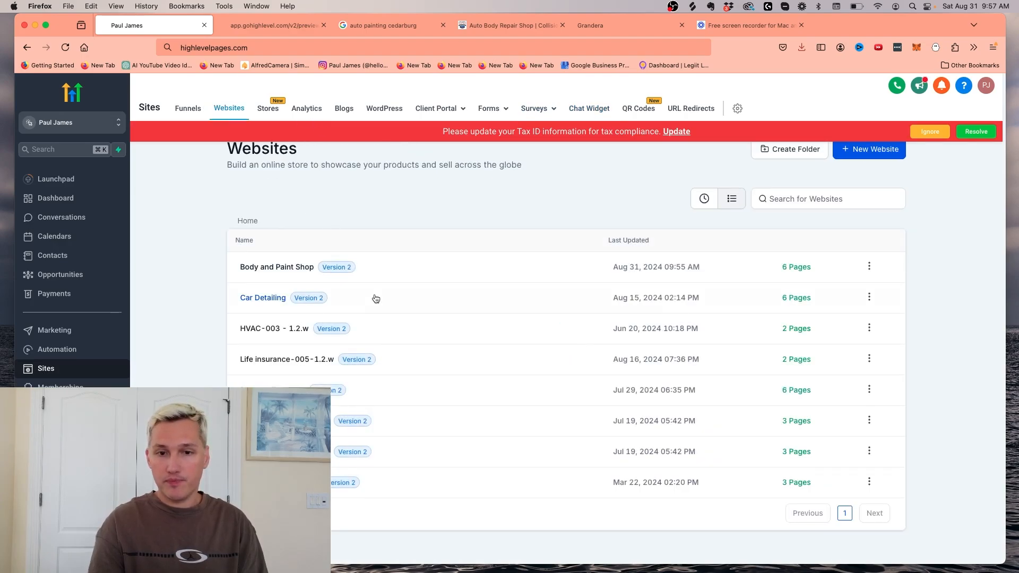
click(870, 267)
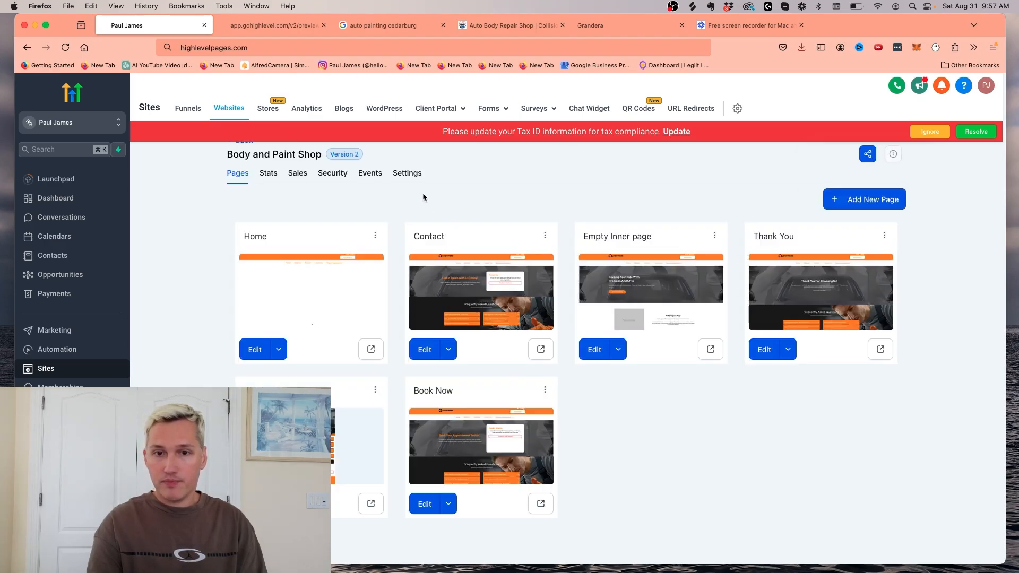
click(407, 173)
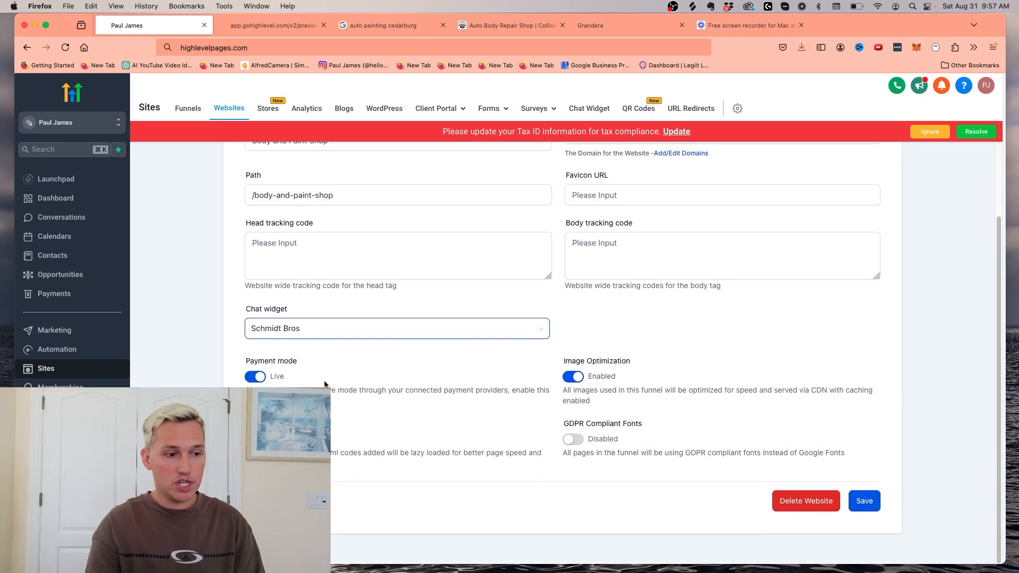
click(865, 501)
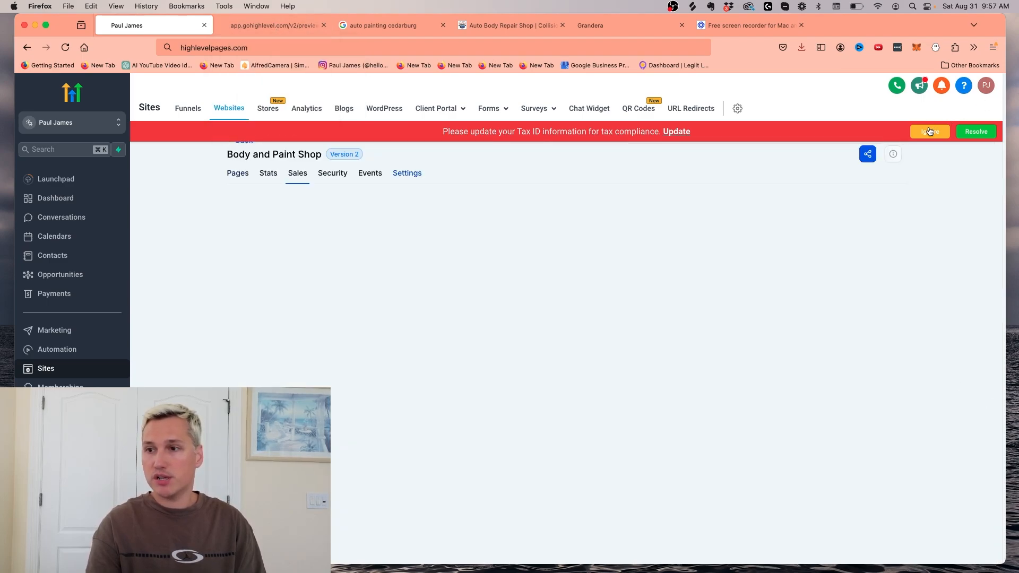
click(273, 24)
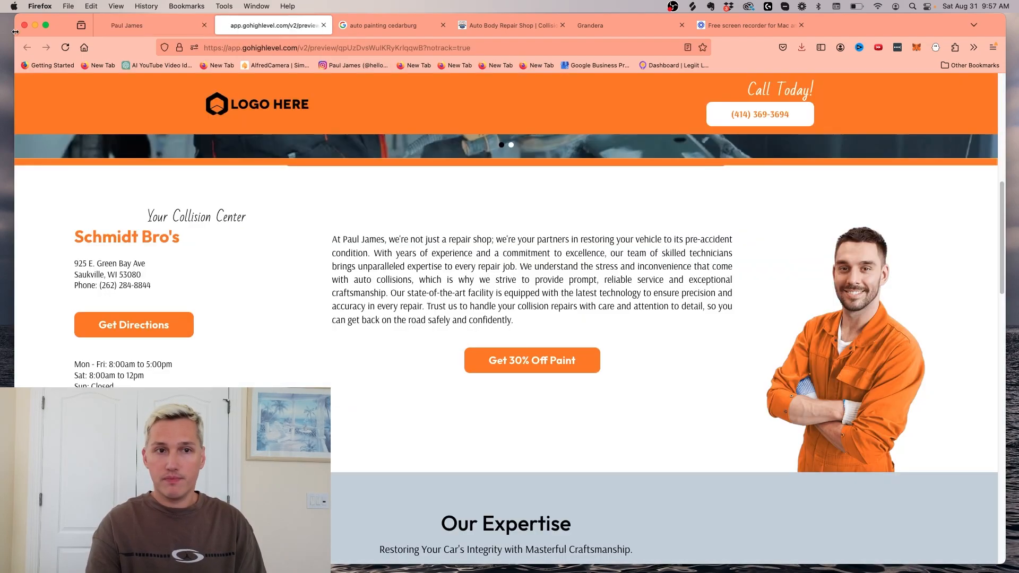